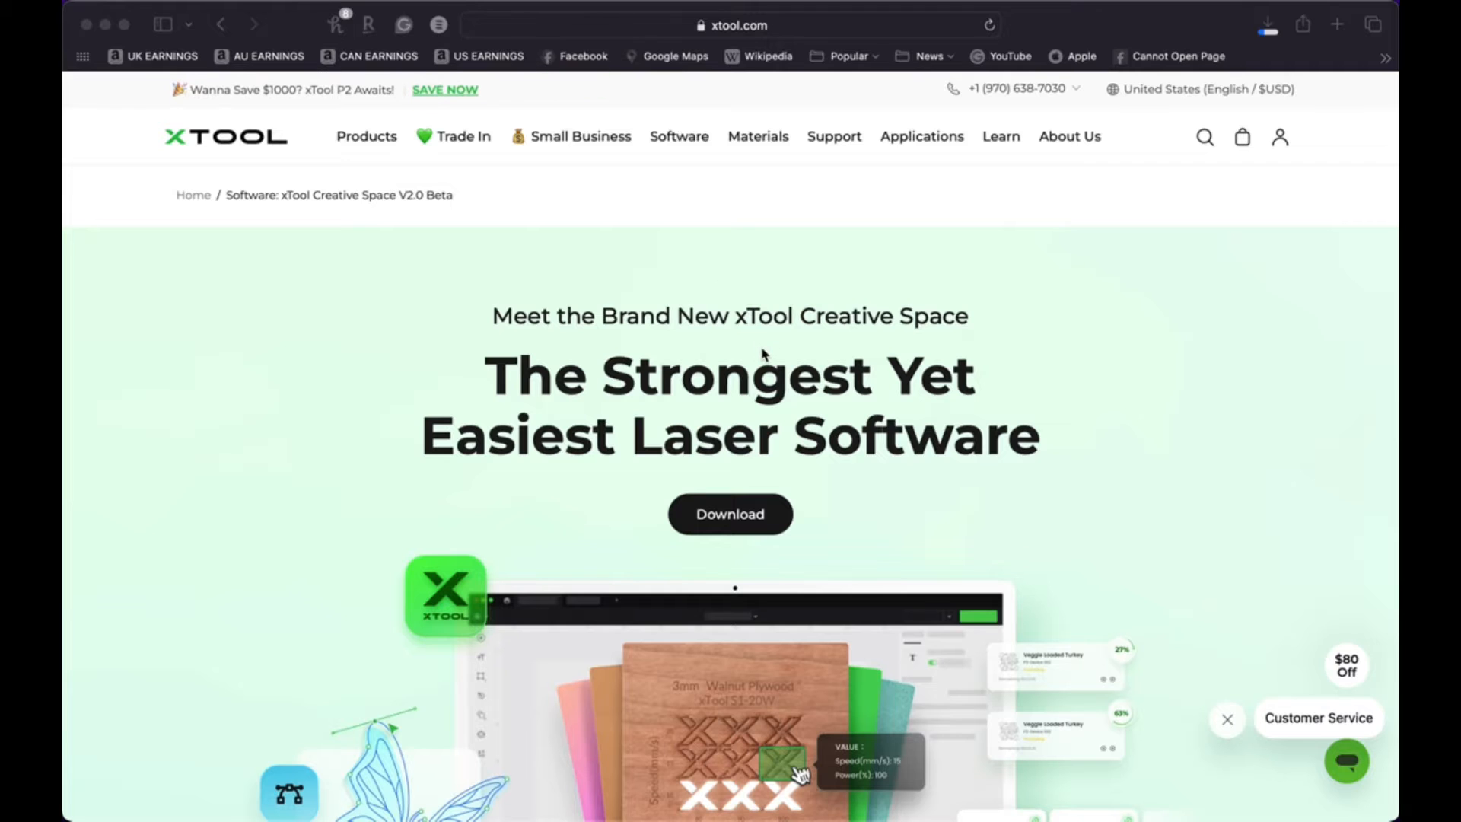
- Scroll to the Download v2.0 Beta section and check Safari's recent downloads
scroll(down, 3)
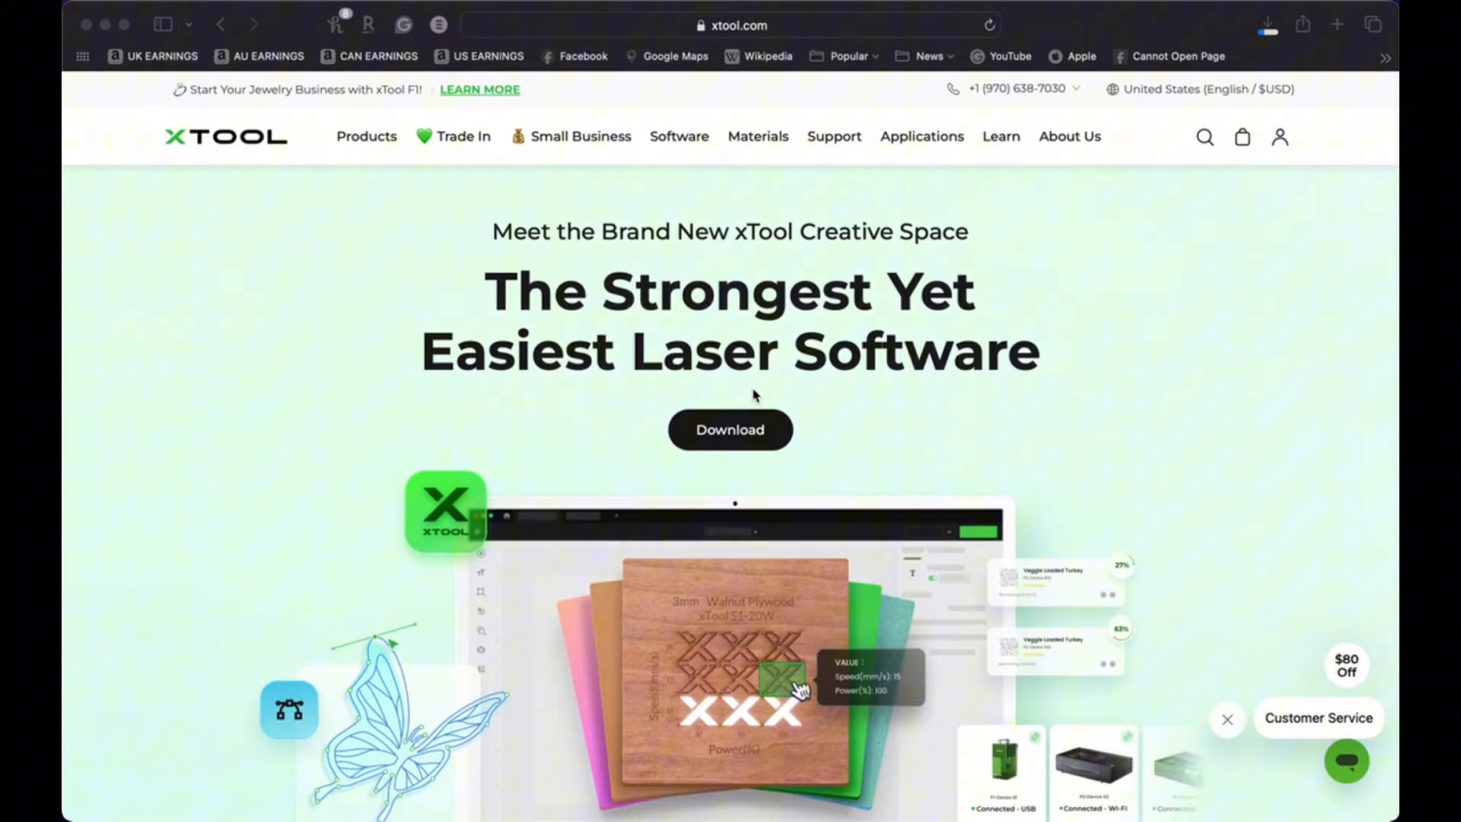
scroll(down, 3)
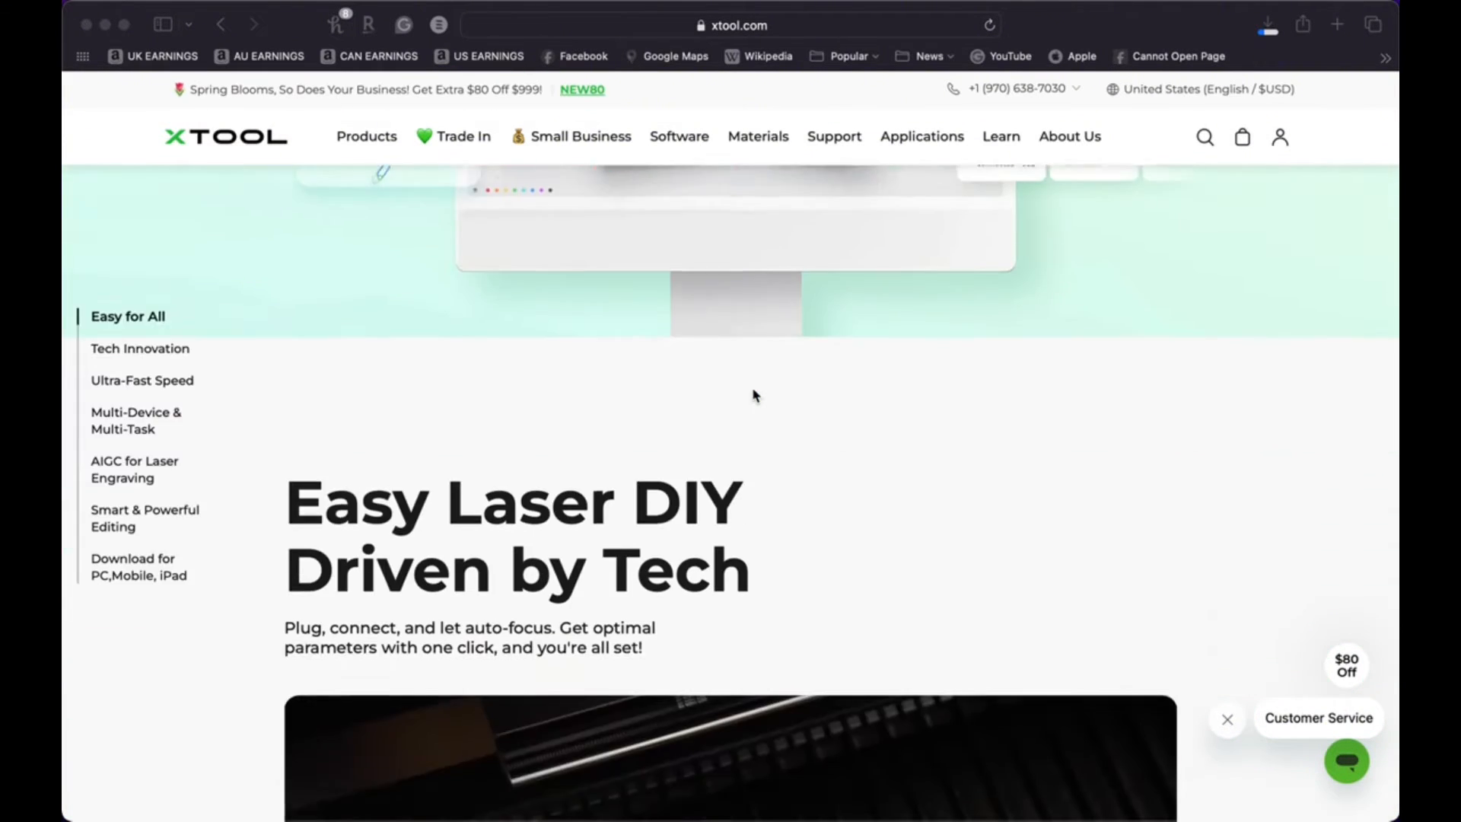
scroll(down, 3)
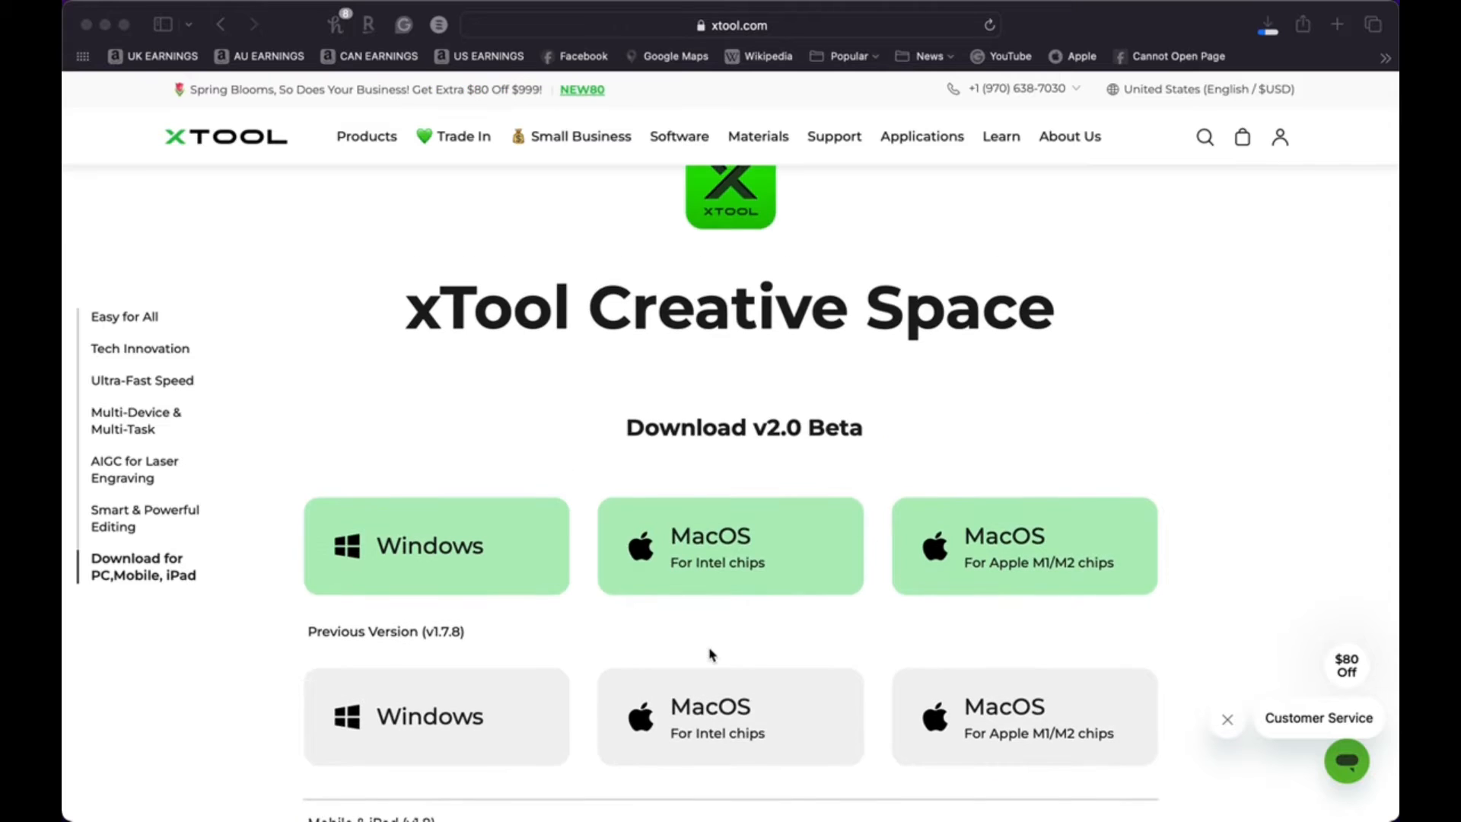
scroll(down, 3)
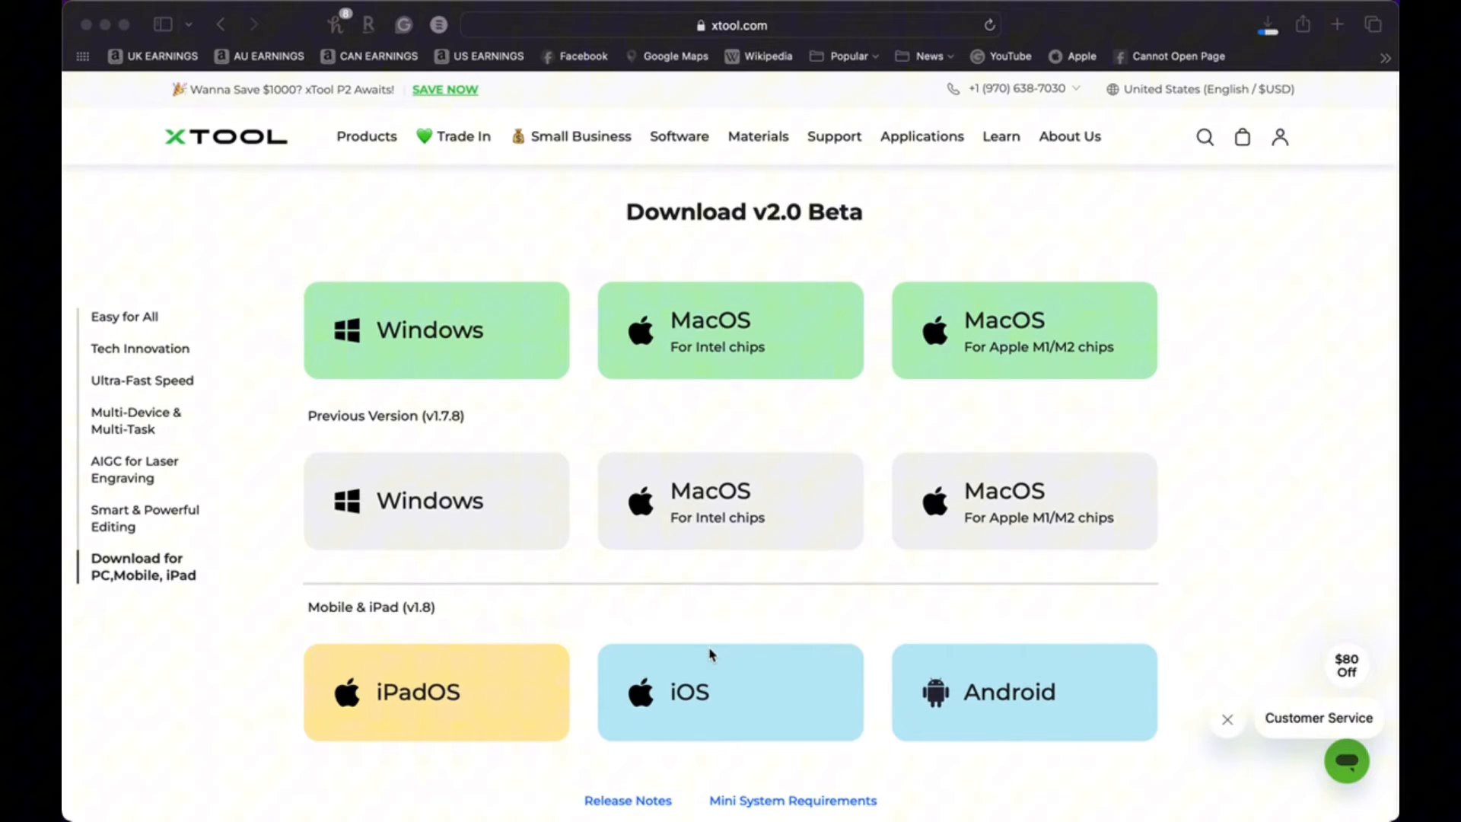
mouse_move(759, 575)
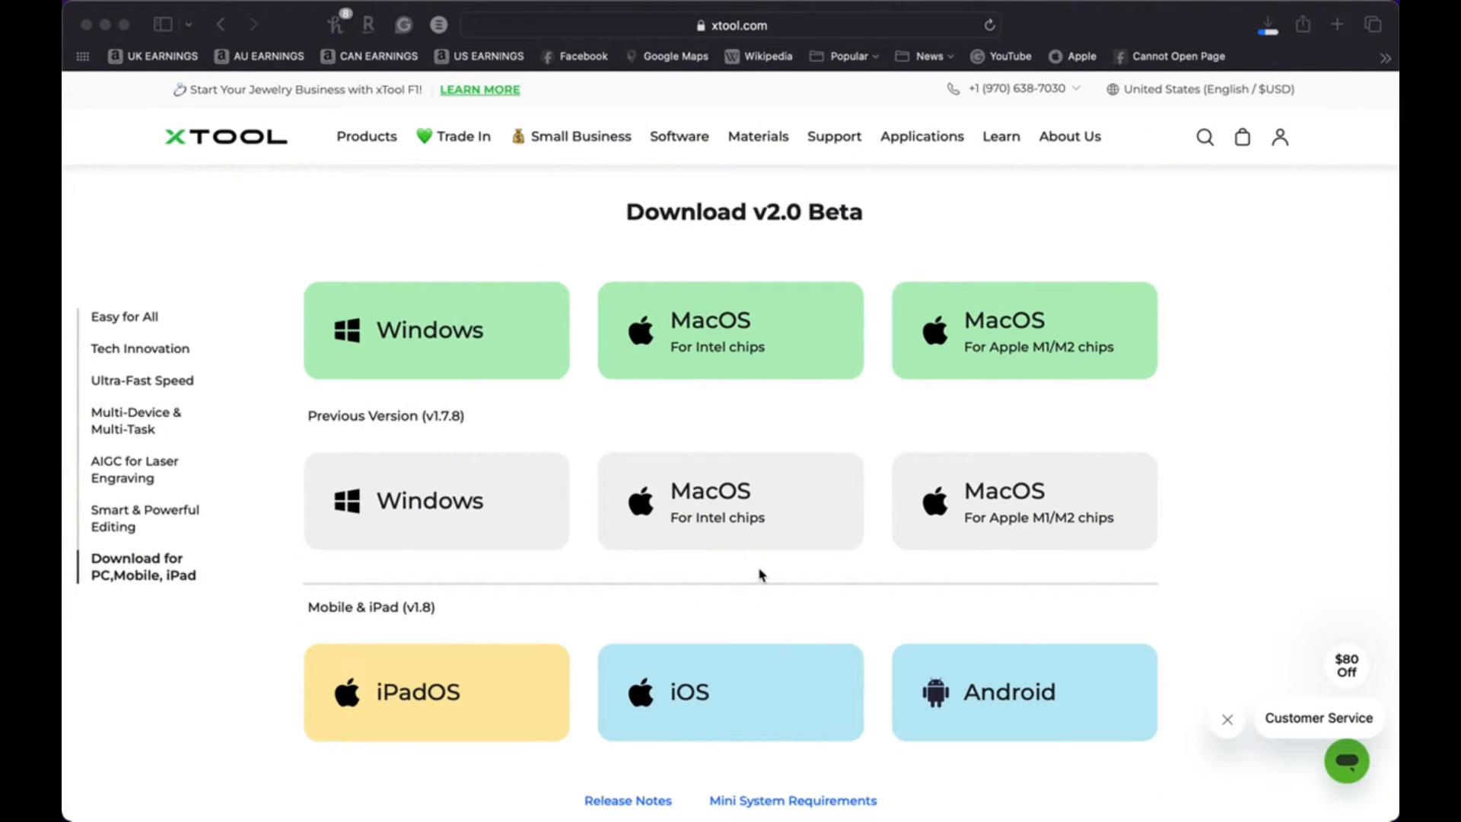
scroll(down, 3)
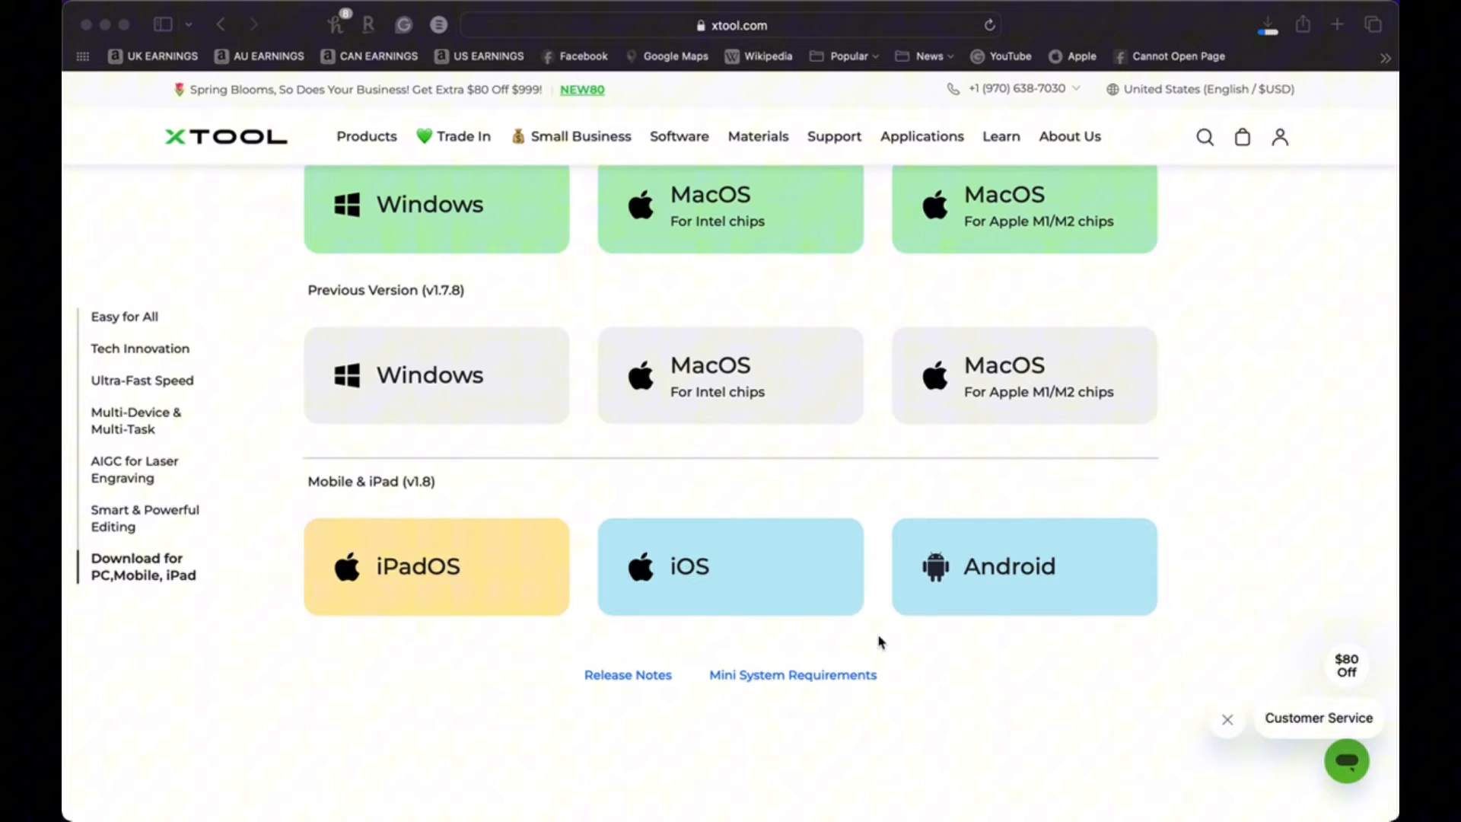
scroll(up, 3)
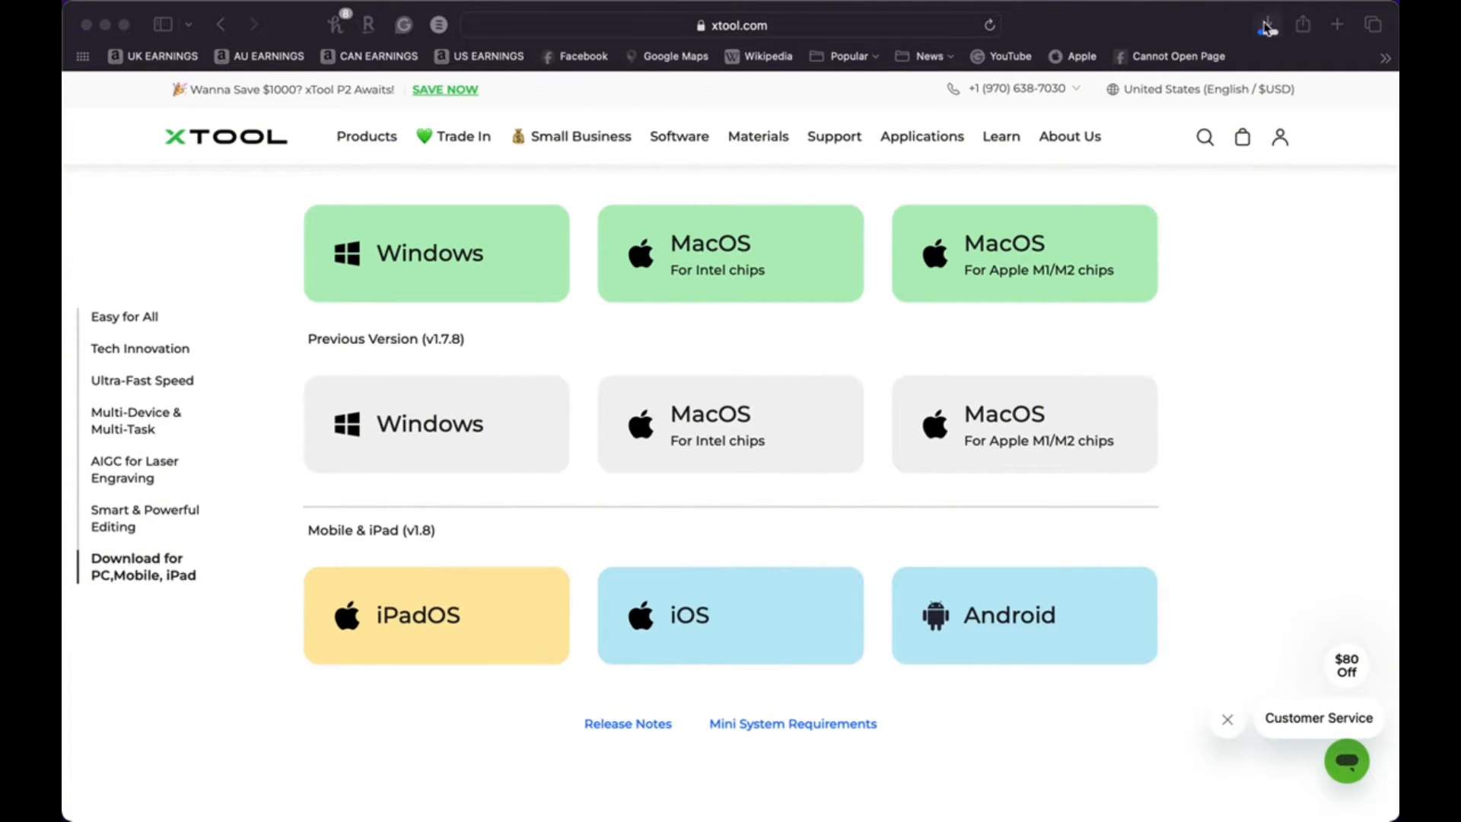
click(1266, 26)
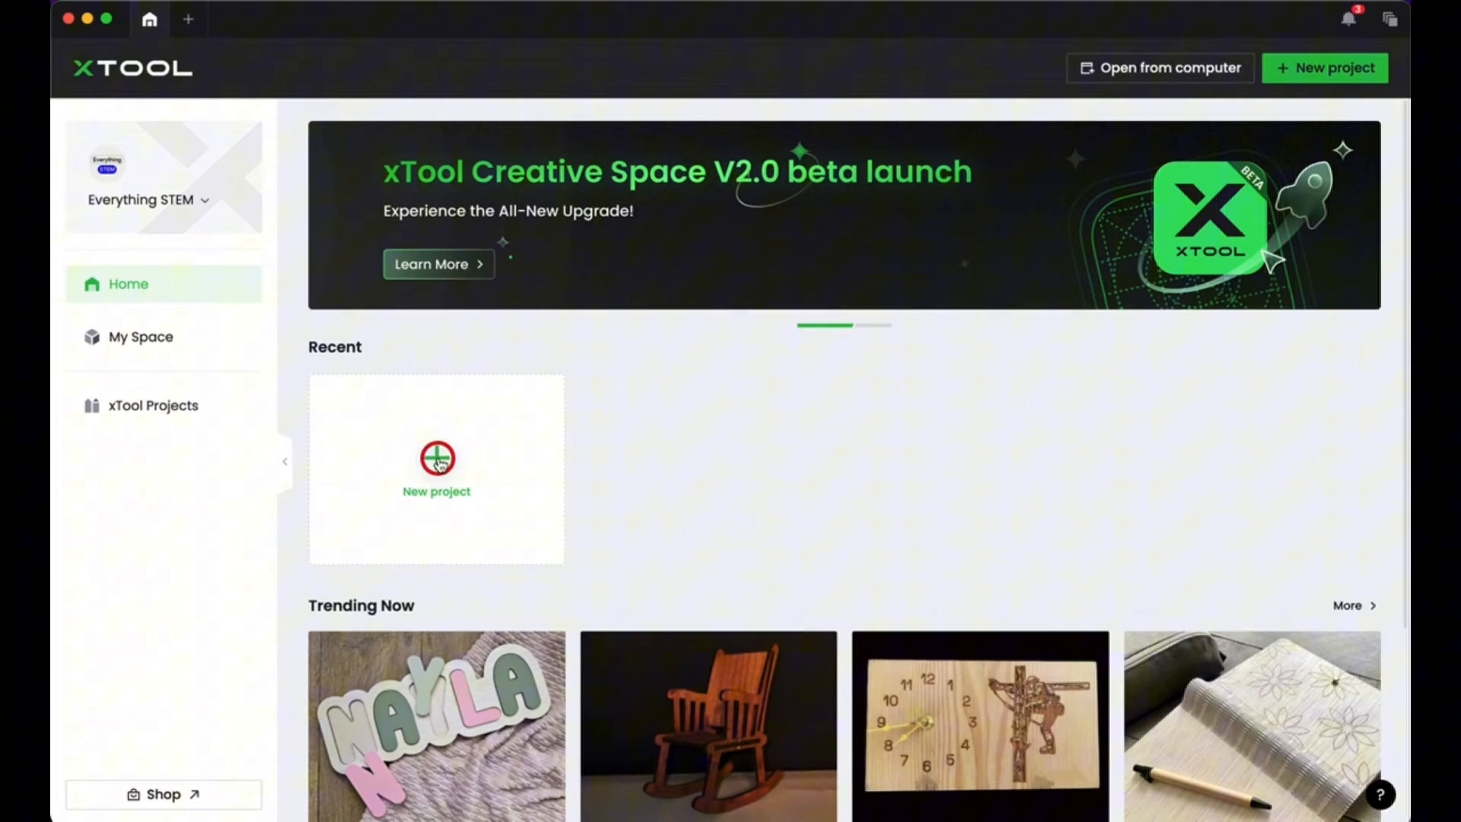
- Start a new blank project from the Home screen's Recent area
click(437, 465)
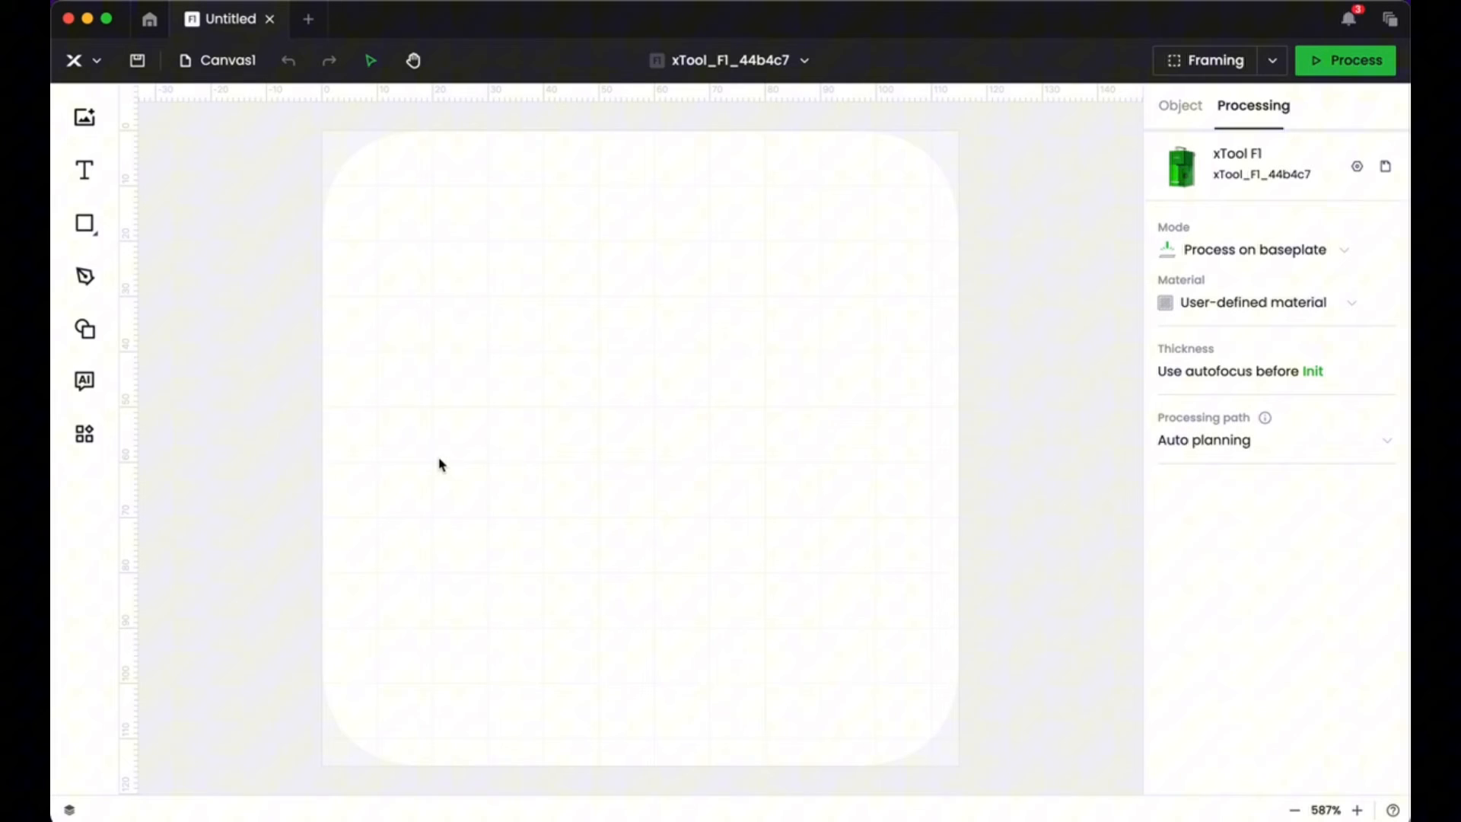
mouse_move(396, 230)
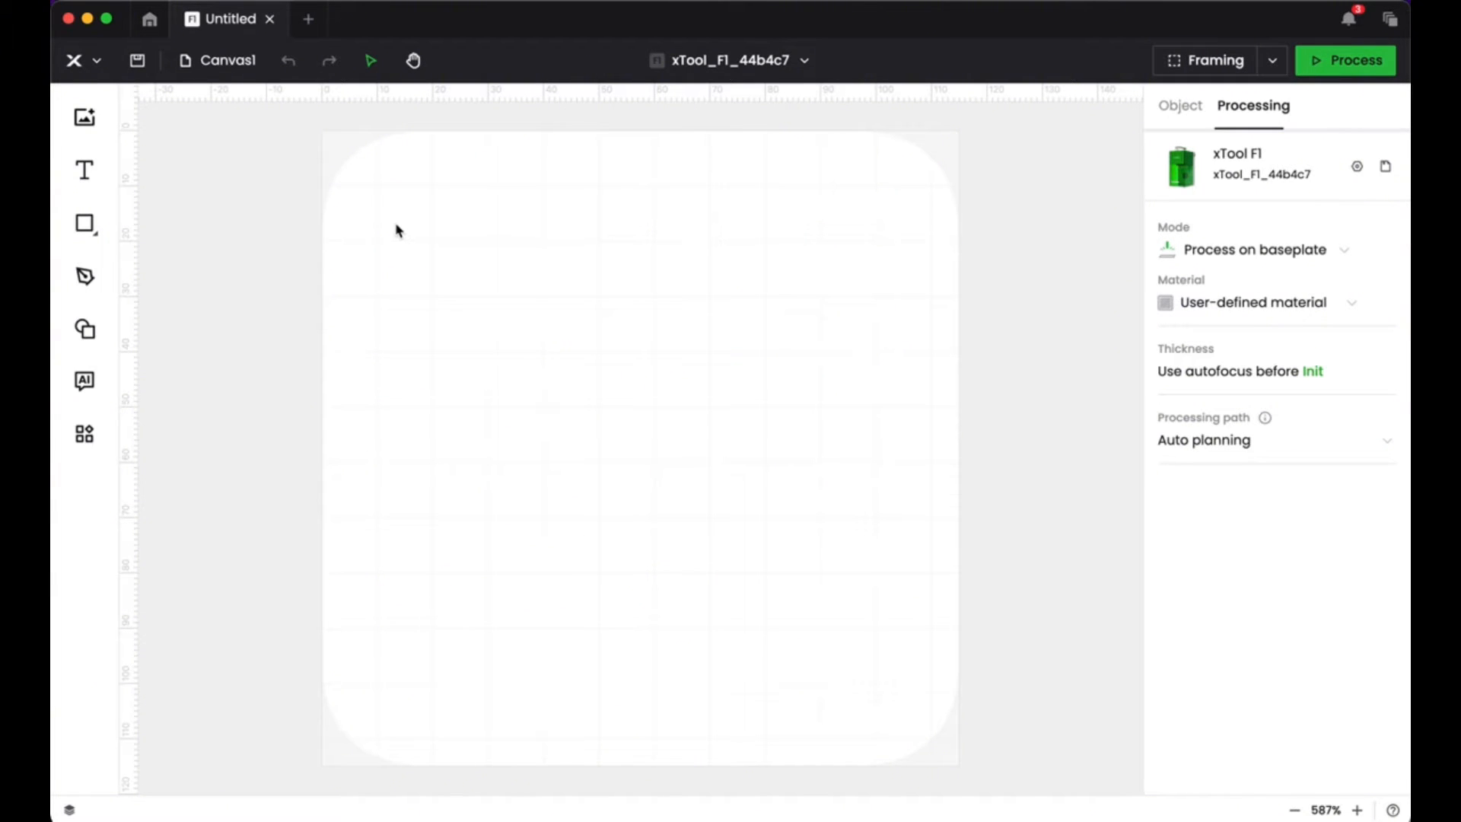
mouse_move(750, 429)
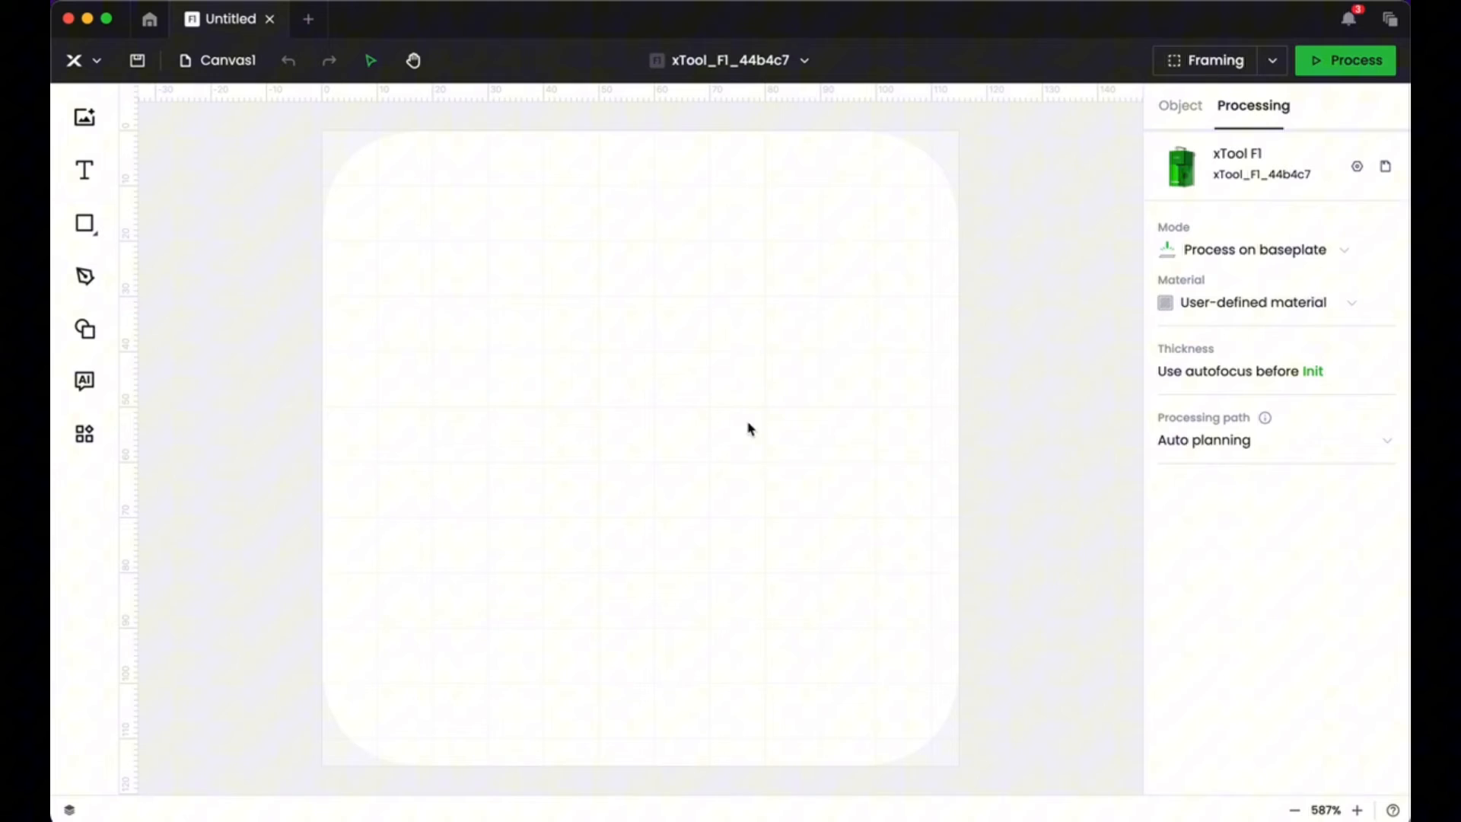
mouse_move(367, 441)
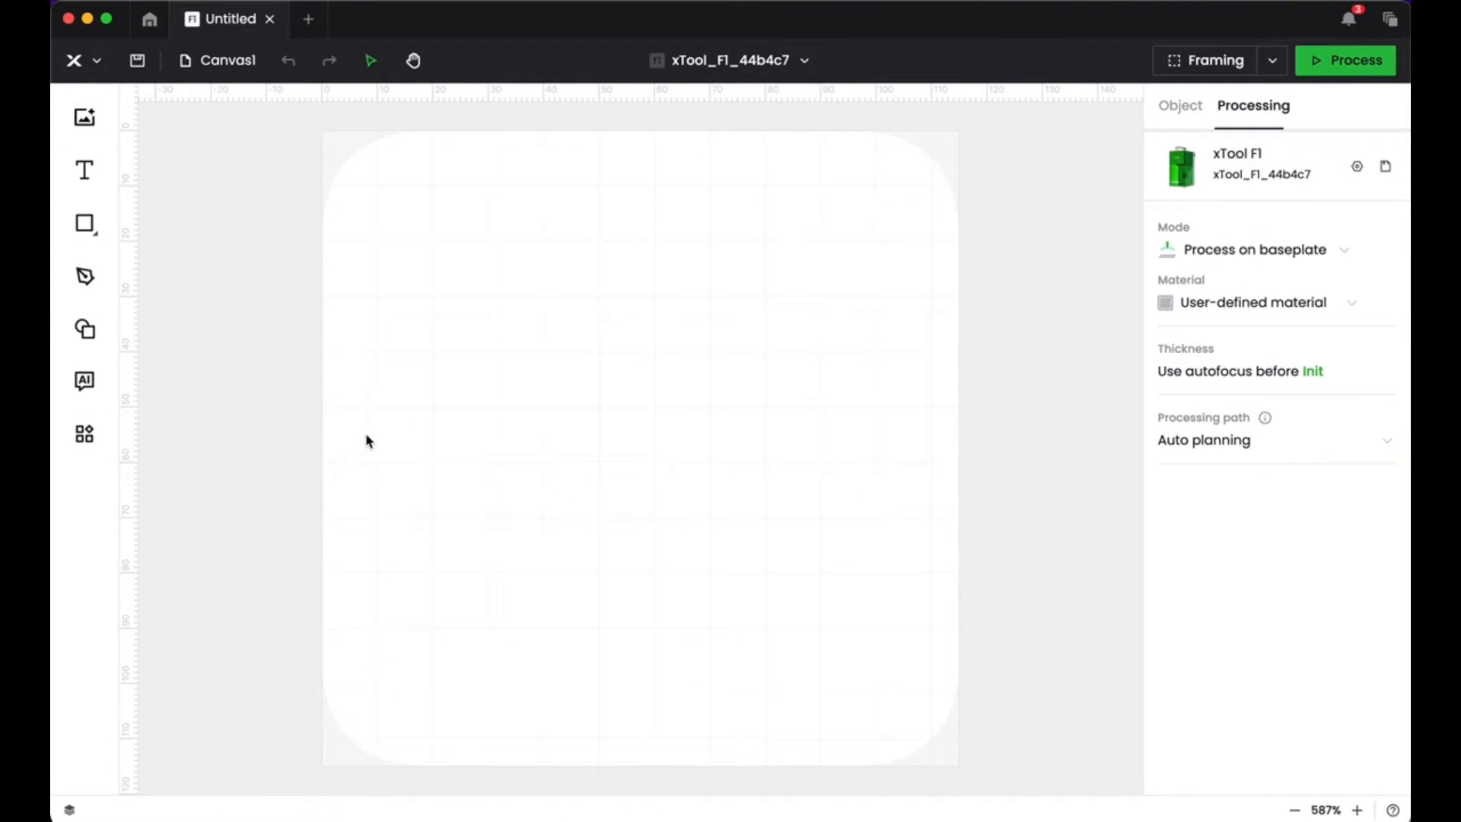
- Insert a rectangle from the Shape library sized 54 mm wide by 86 mm high
click(84, 329)
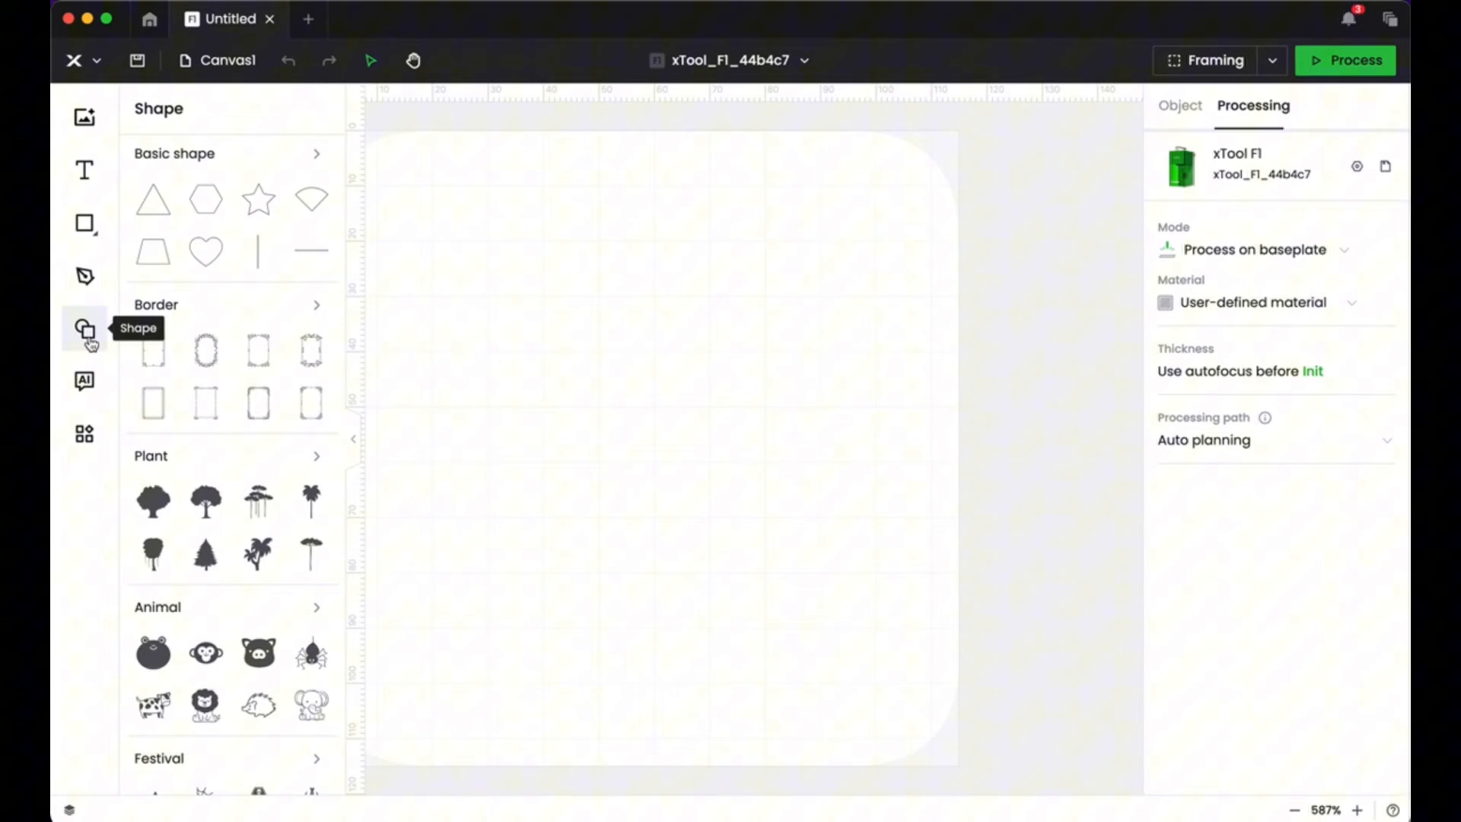
click(83, 222)
text(86)
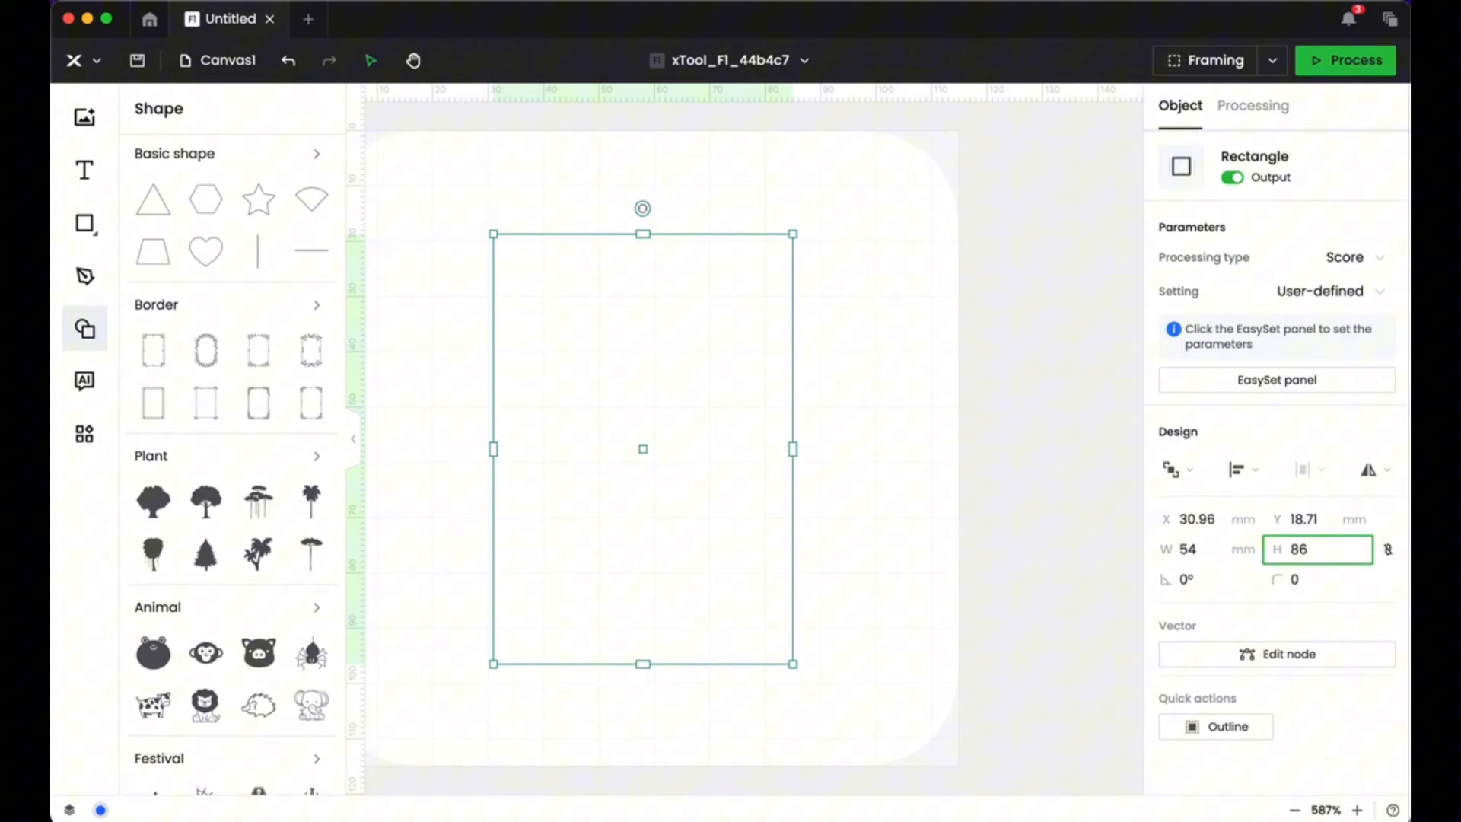
click(1252, 105)
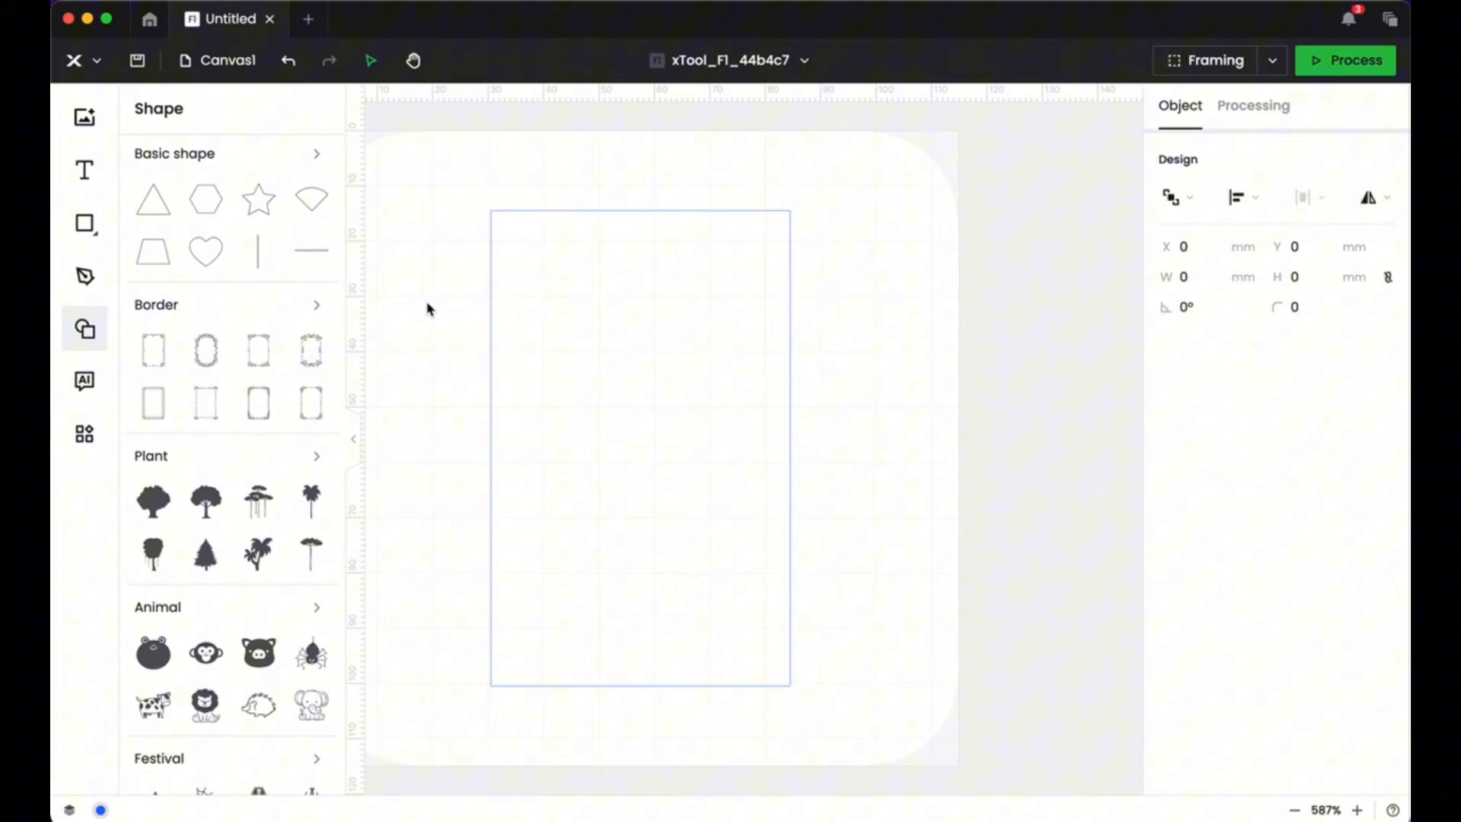
click(1252, 105)
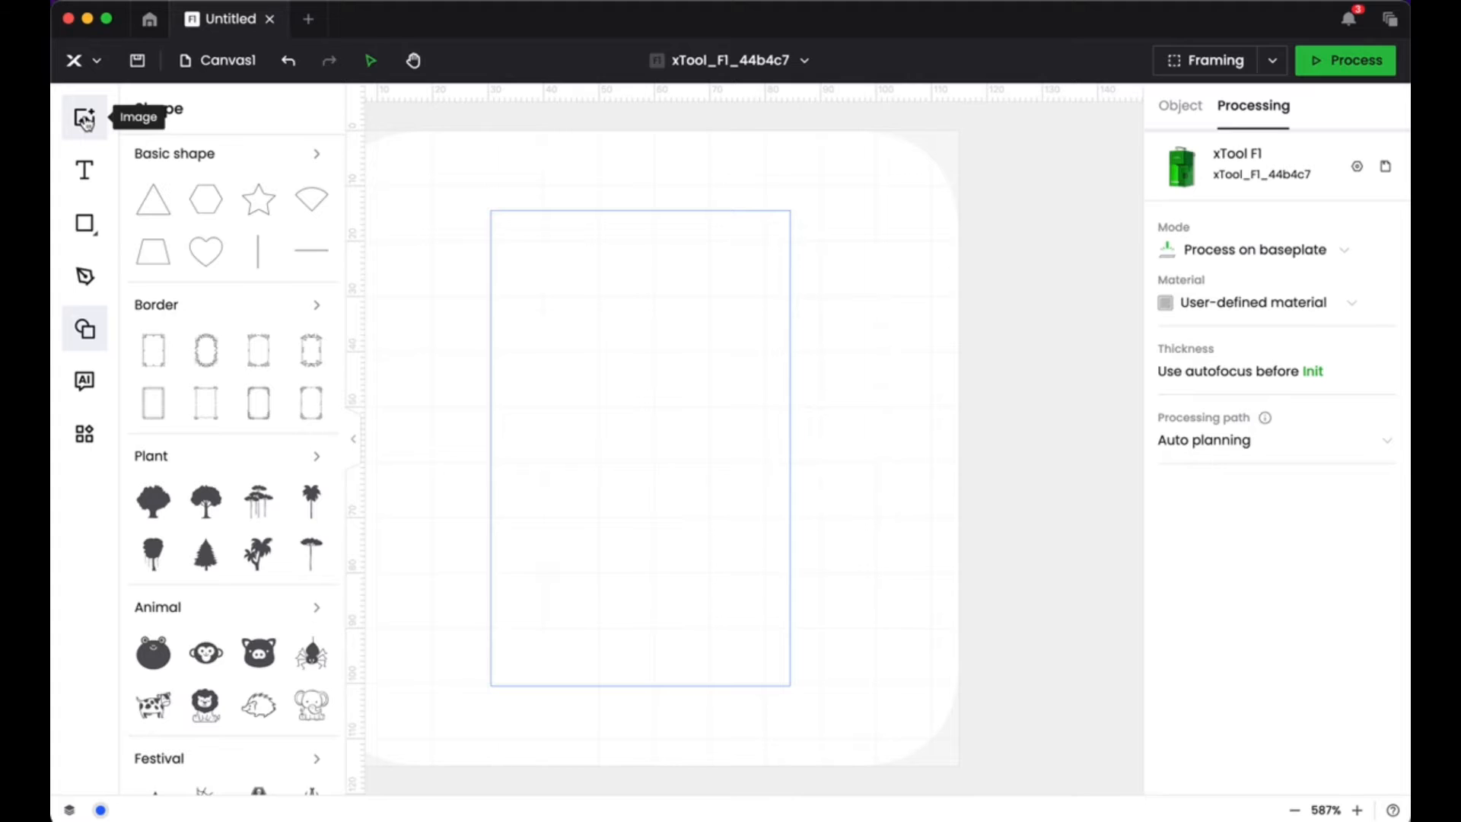
- Import 'Everything STEM YT logo.png' via the Image tool, scaled to fit the canvas
click(84, 117)
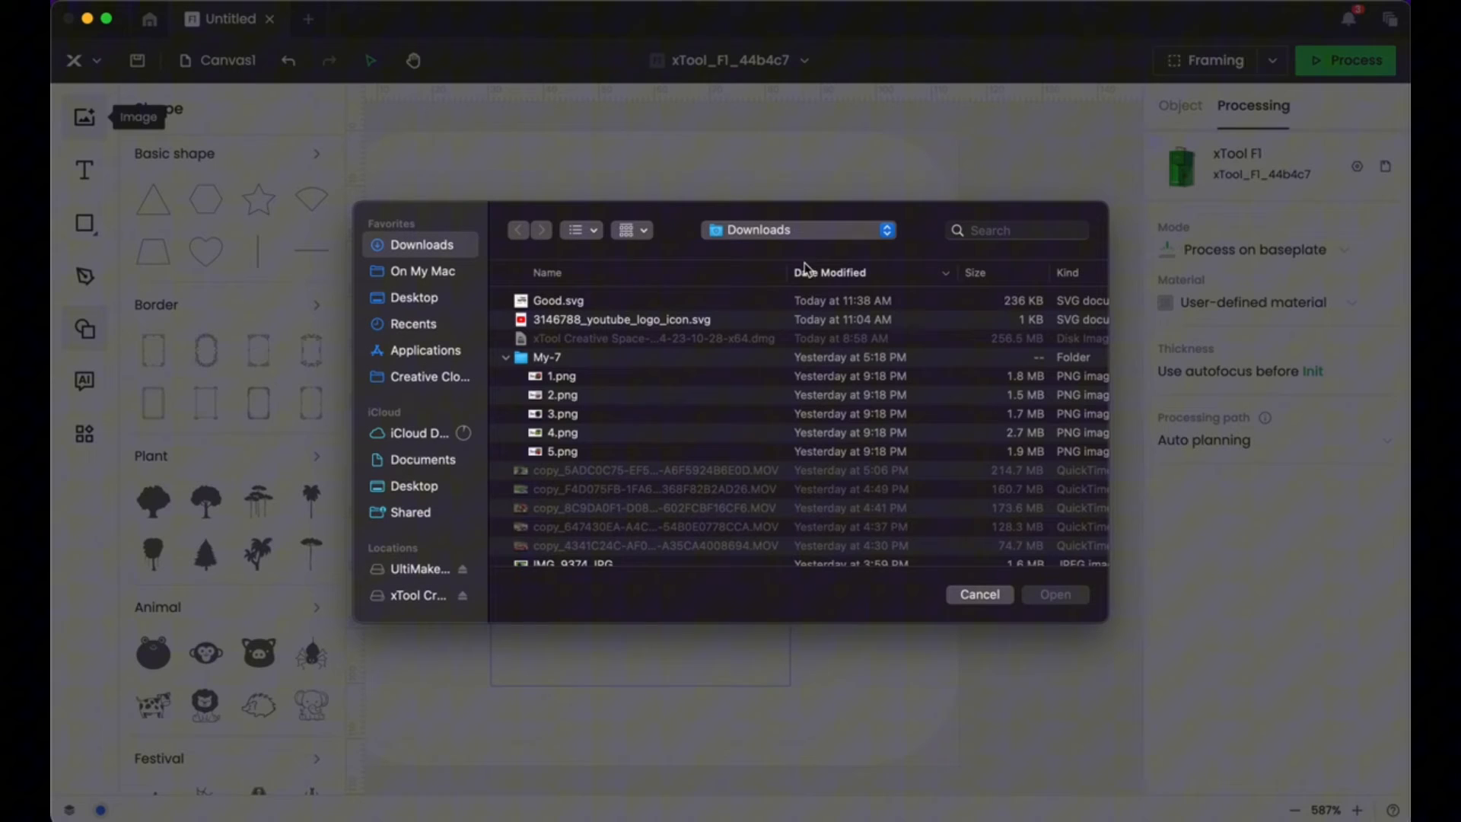
mouse_move(986, 219)
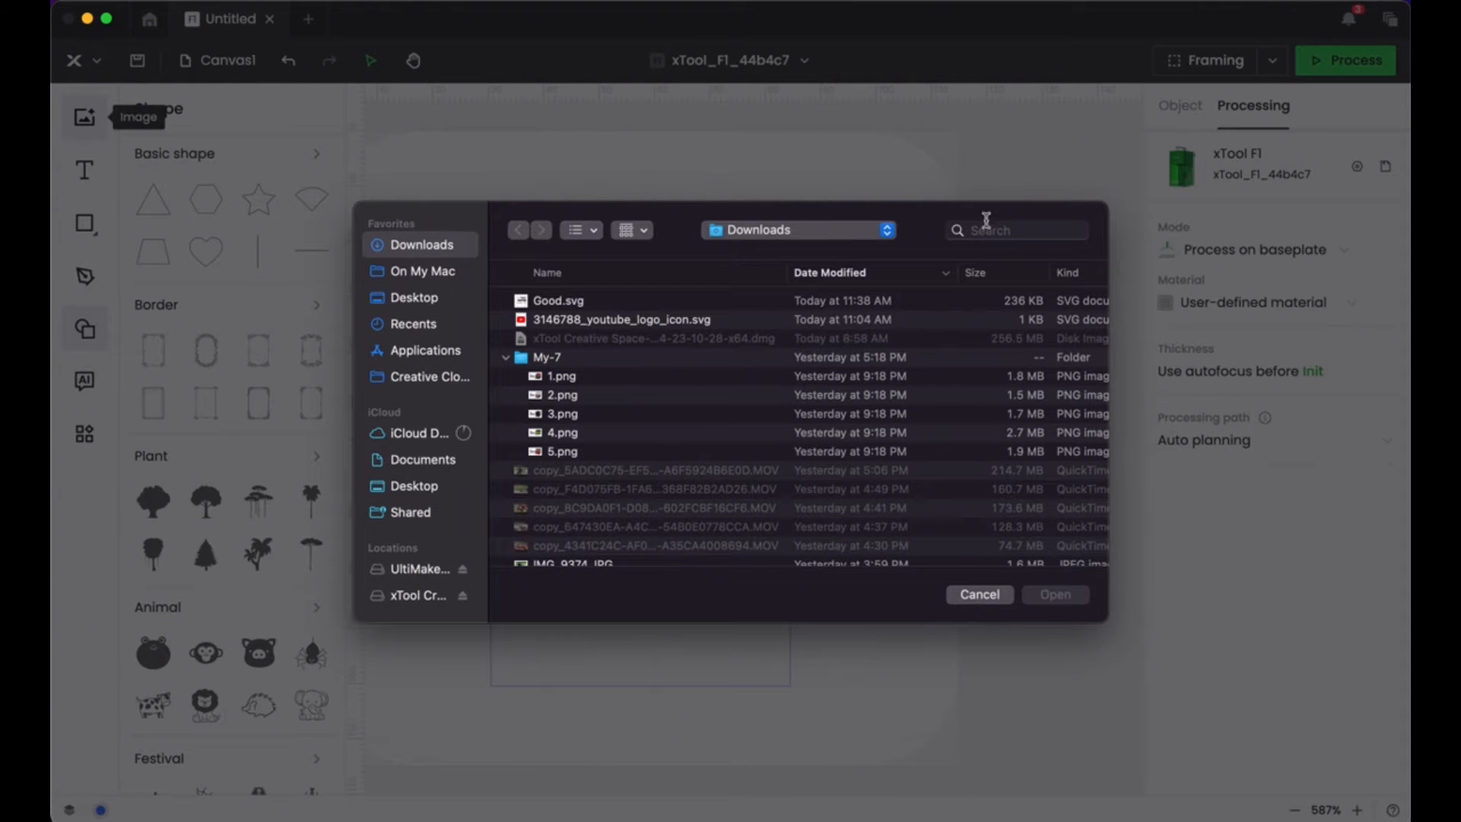
text(logo)
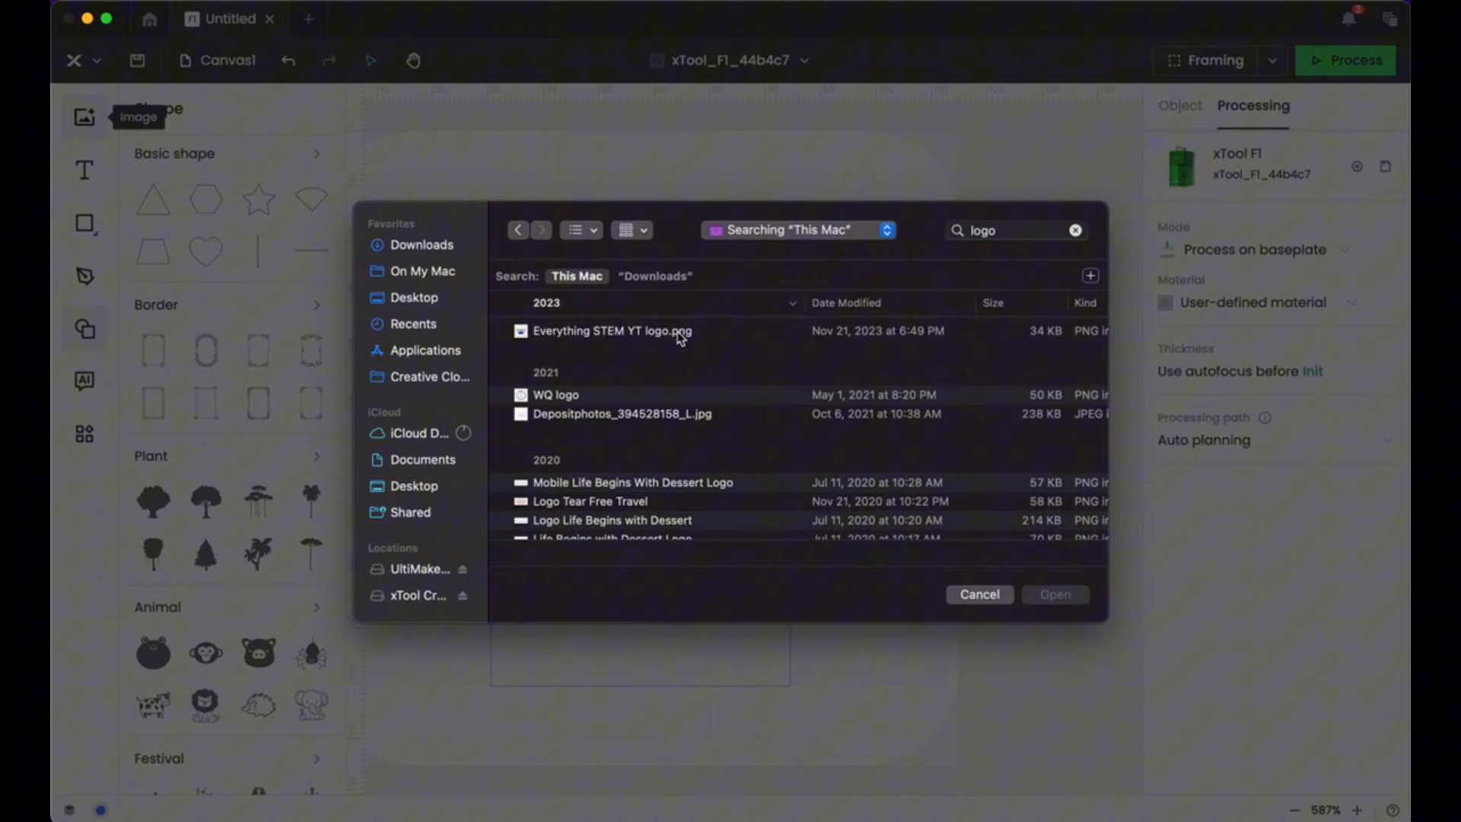
click(978, 595)
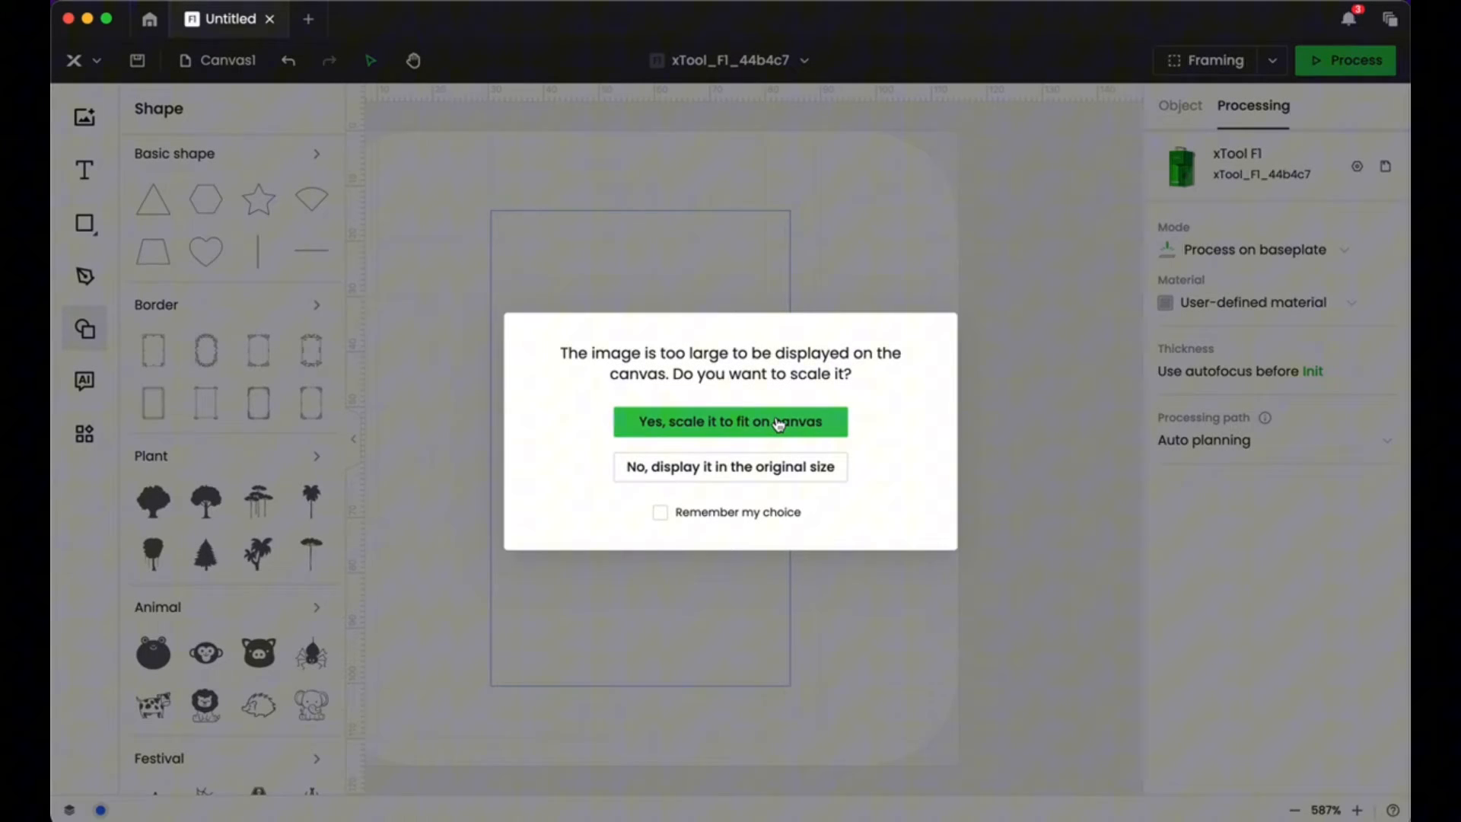
click(728, 421)
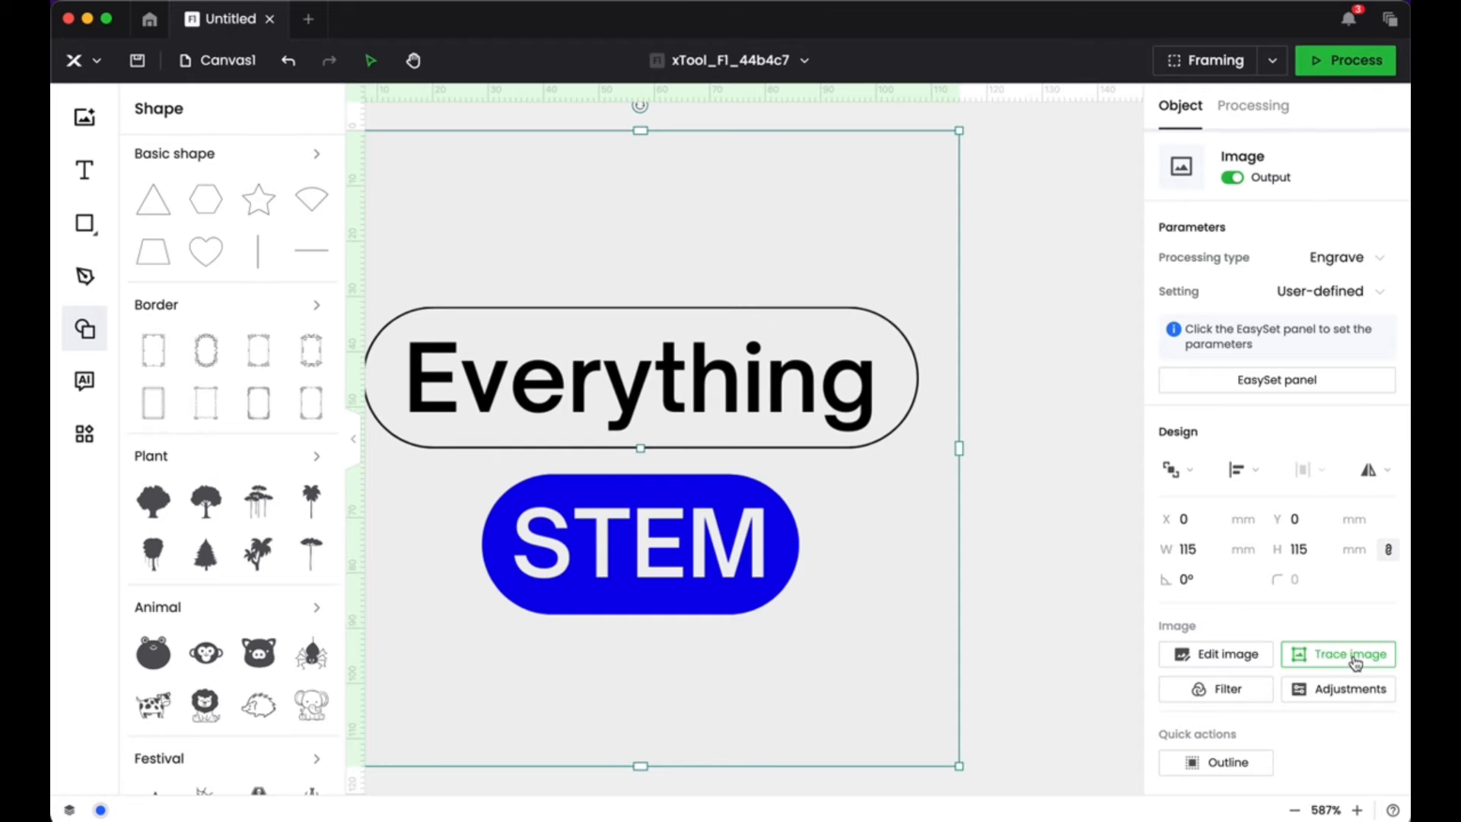
- Trace the logo into a vector with Layering by color switched off and keep it on the canvas
click(1348, 654)
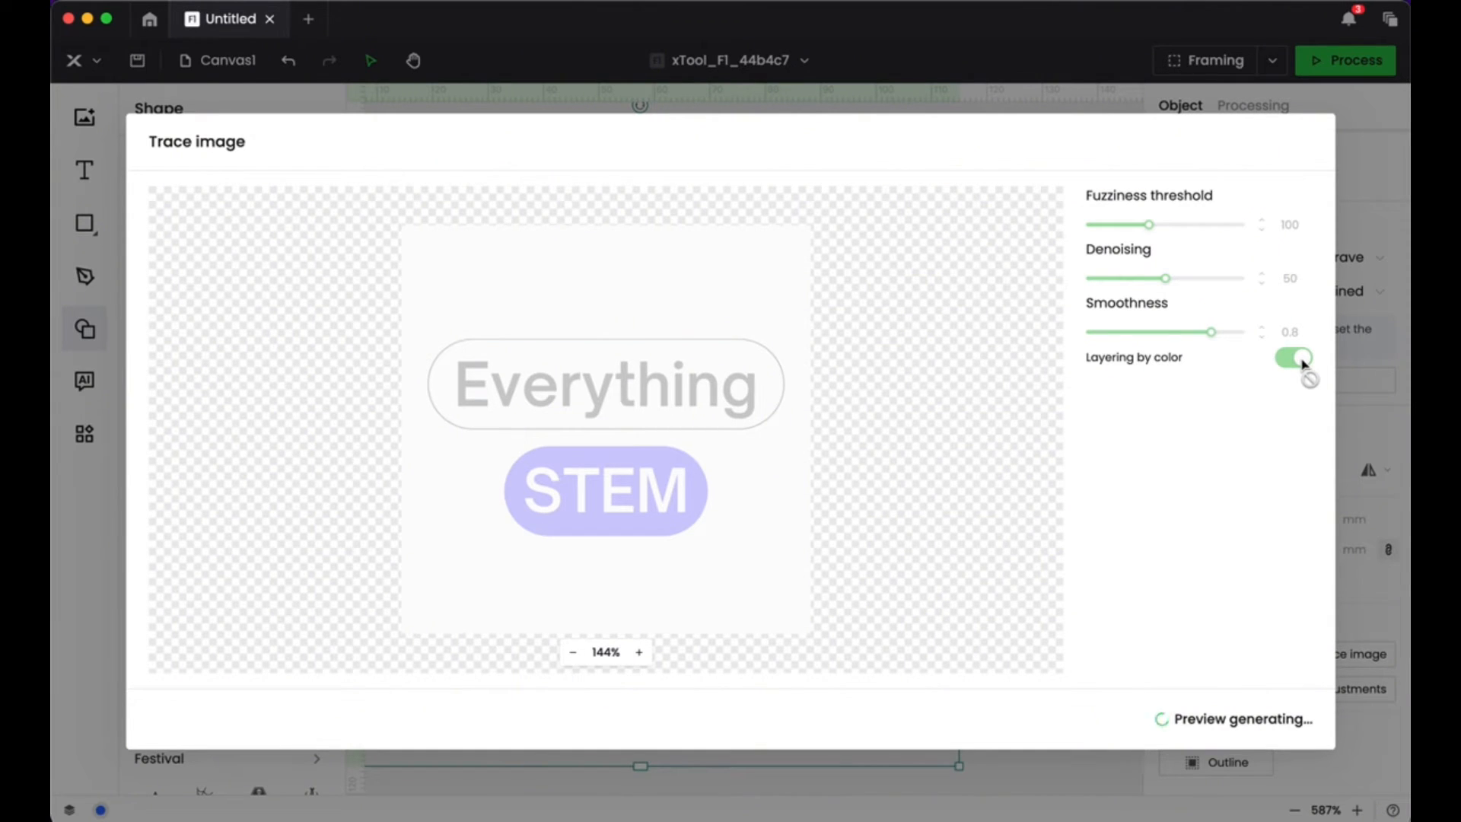
click(1293, 356)
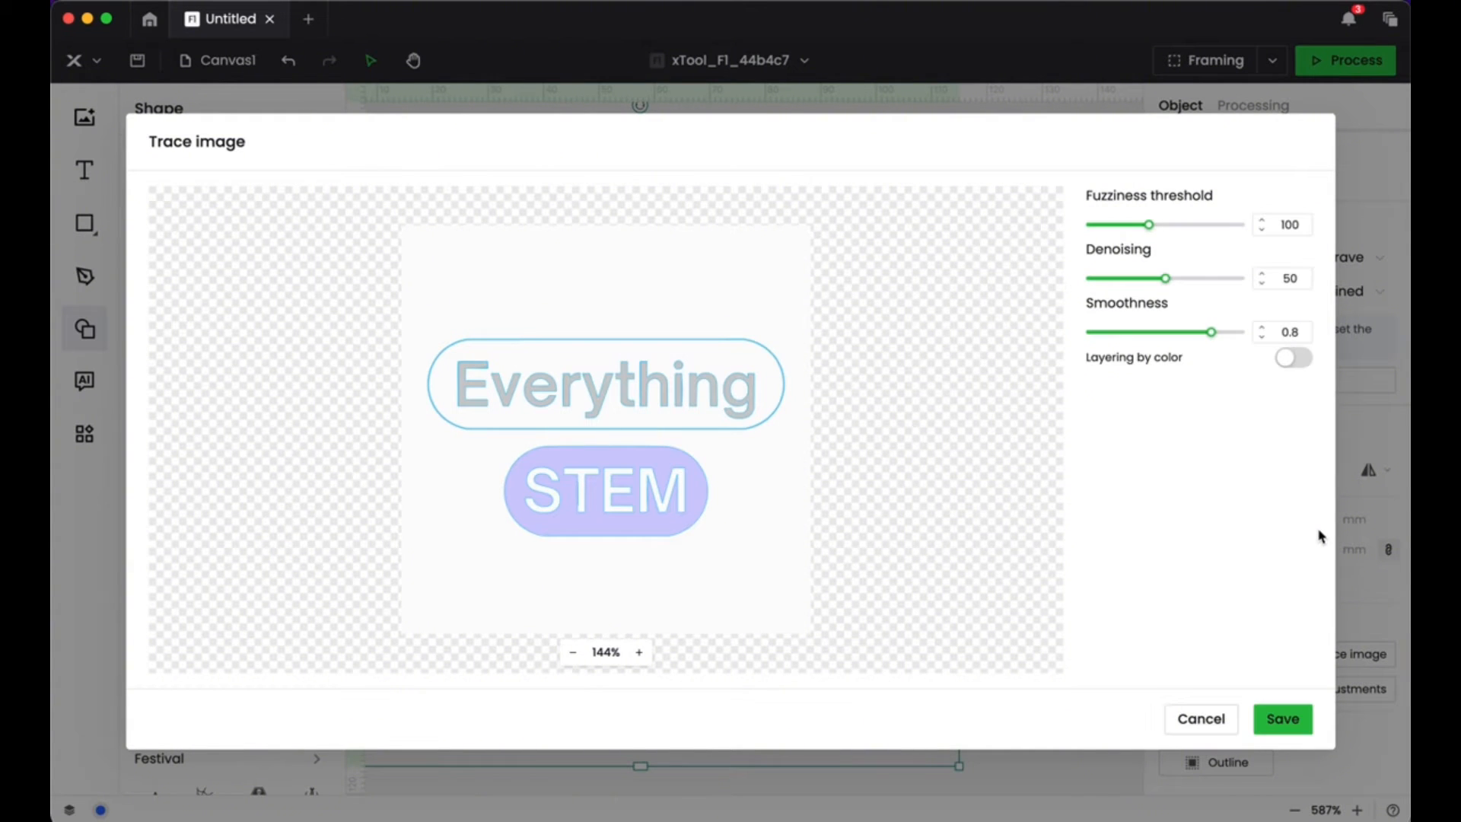
click(1281, 718)
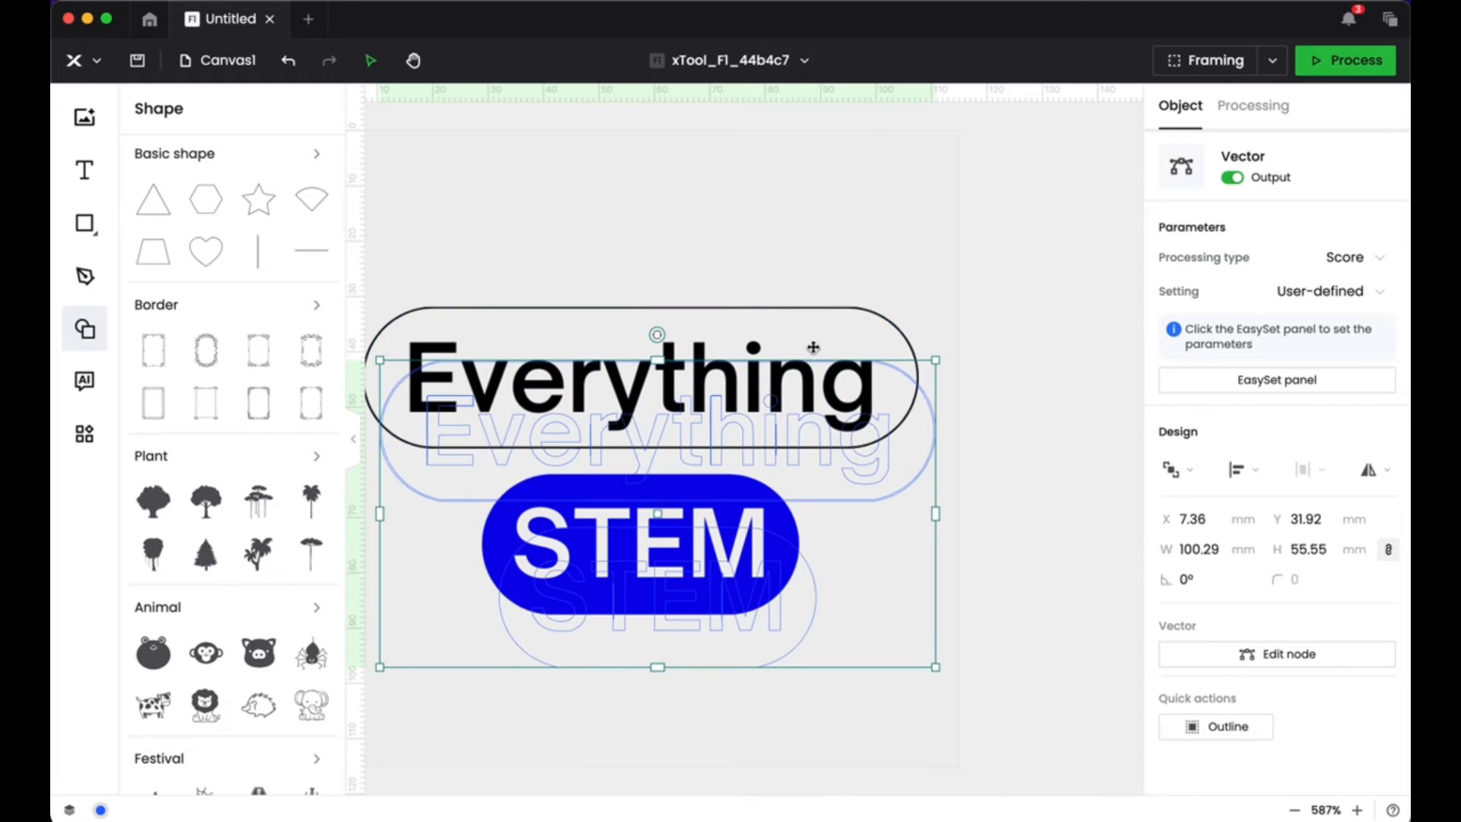
click(1252, 105)
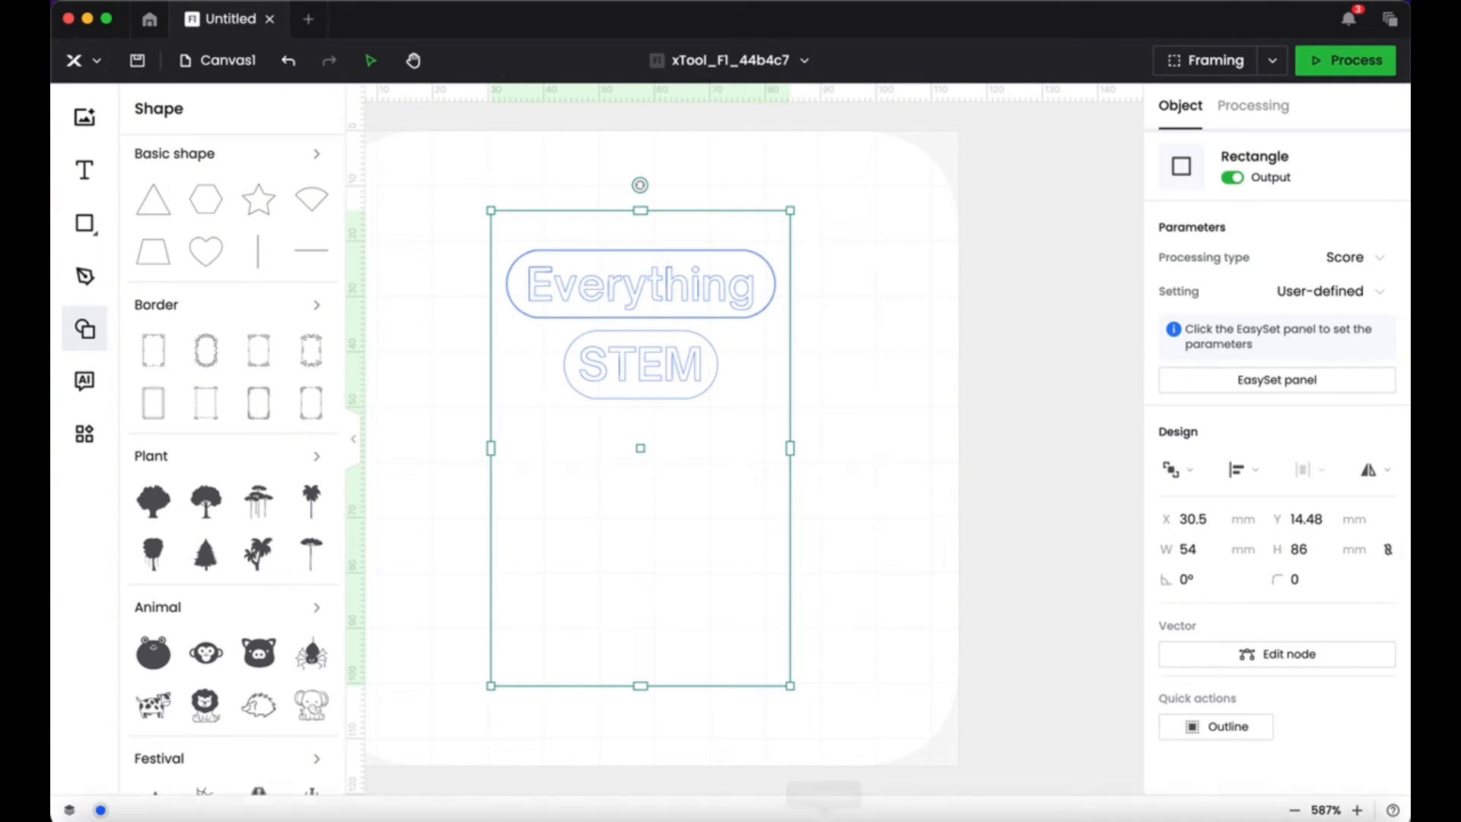
mouse_move(768, 773)
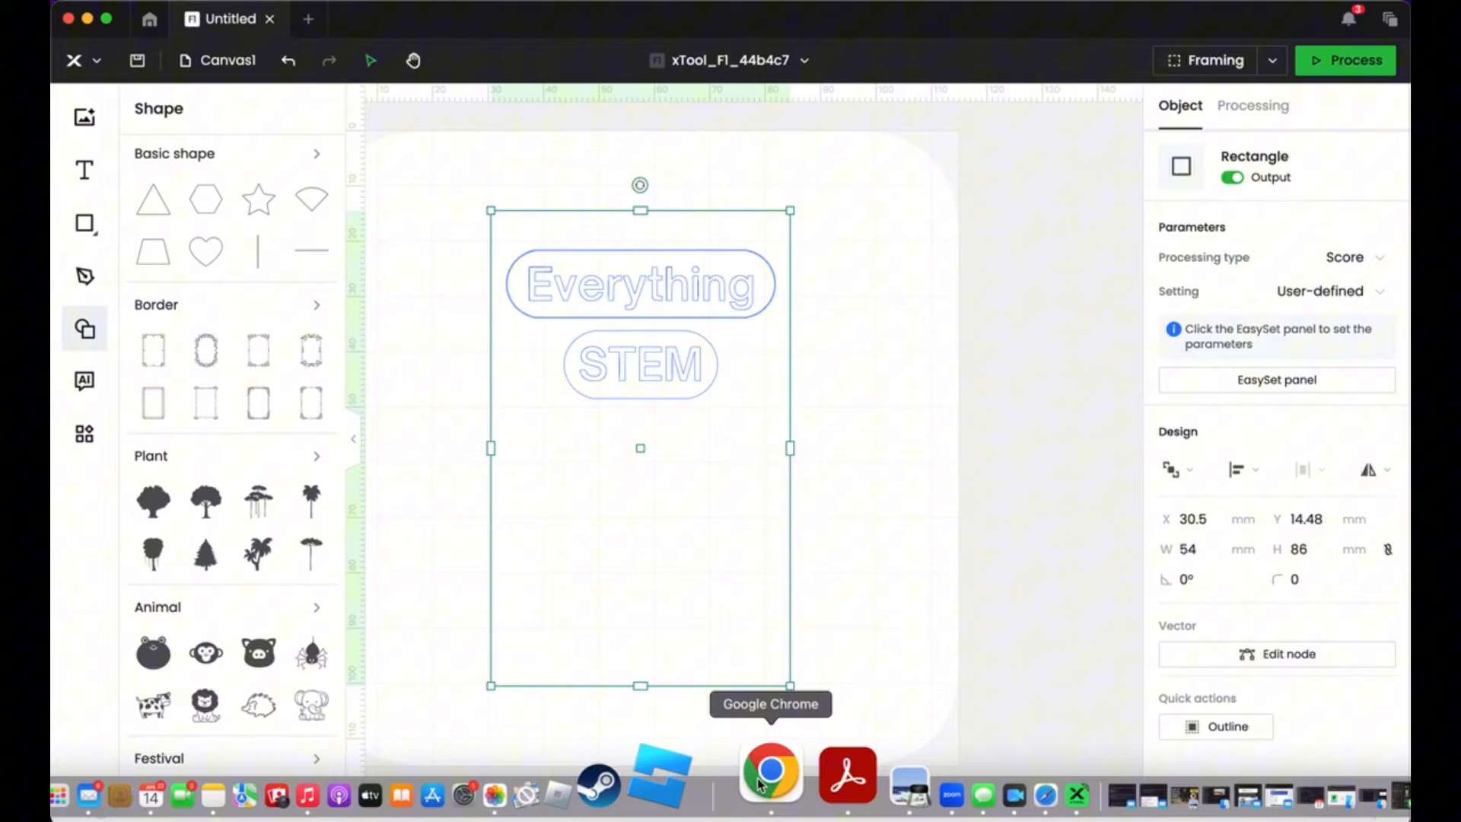
- Check the YouTube channel in the browser, return to the canvas and show the Applications list
click(770, 773)
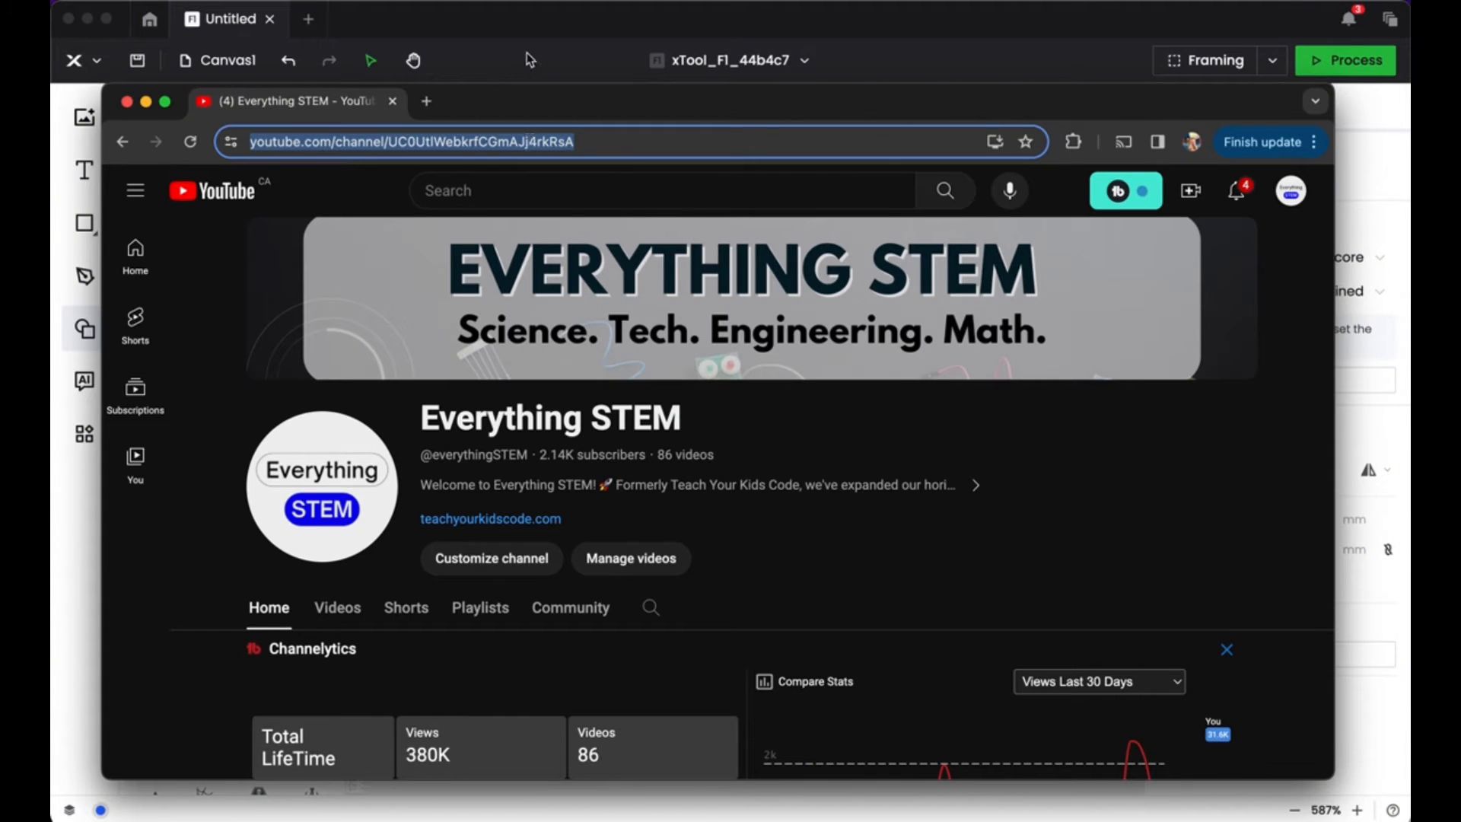
click(85, 434)
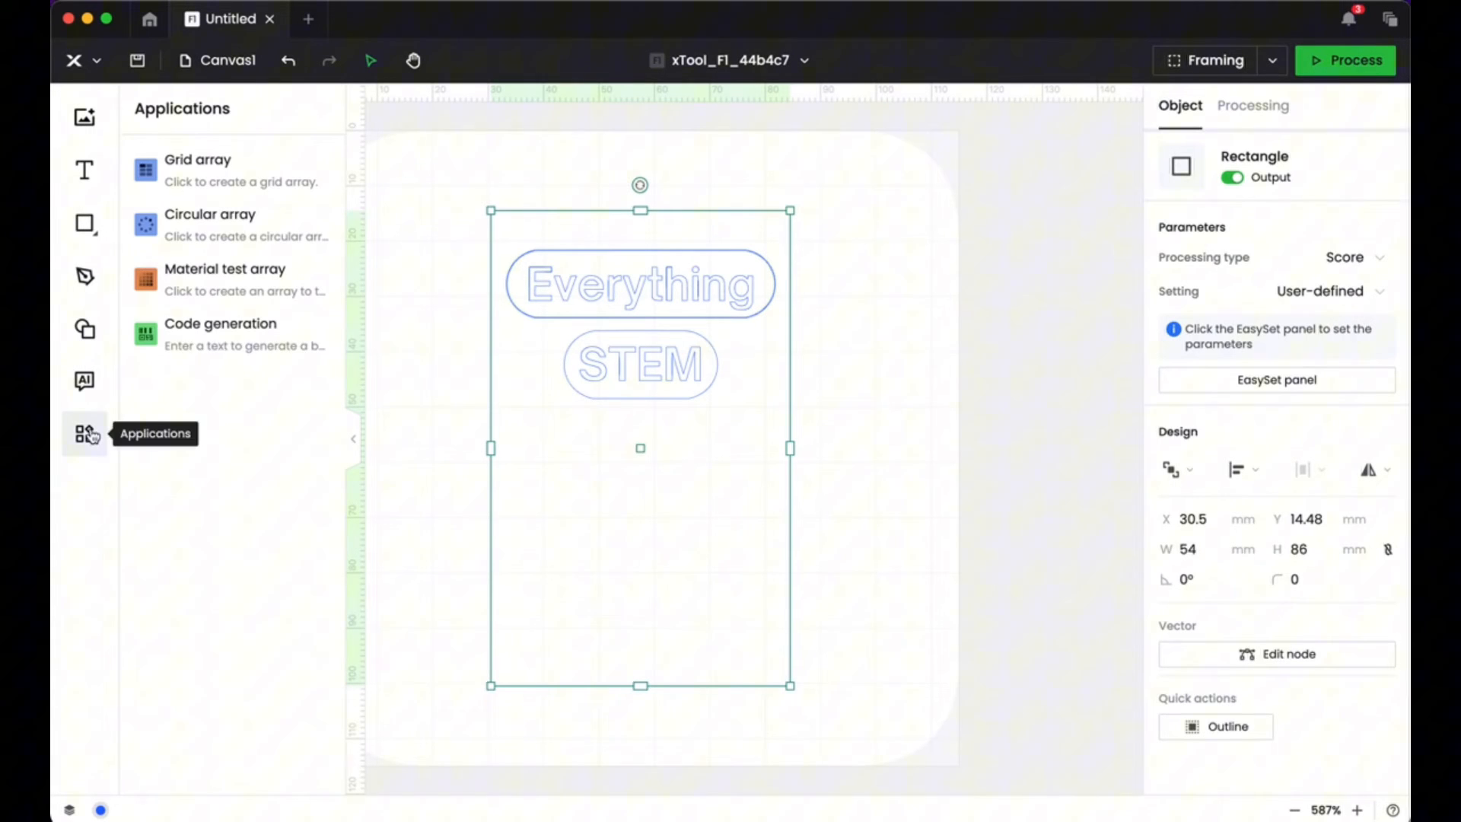
click(219, 323)
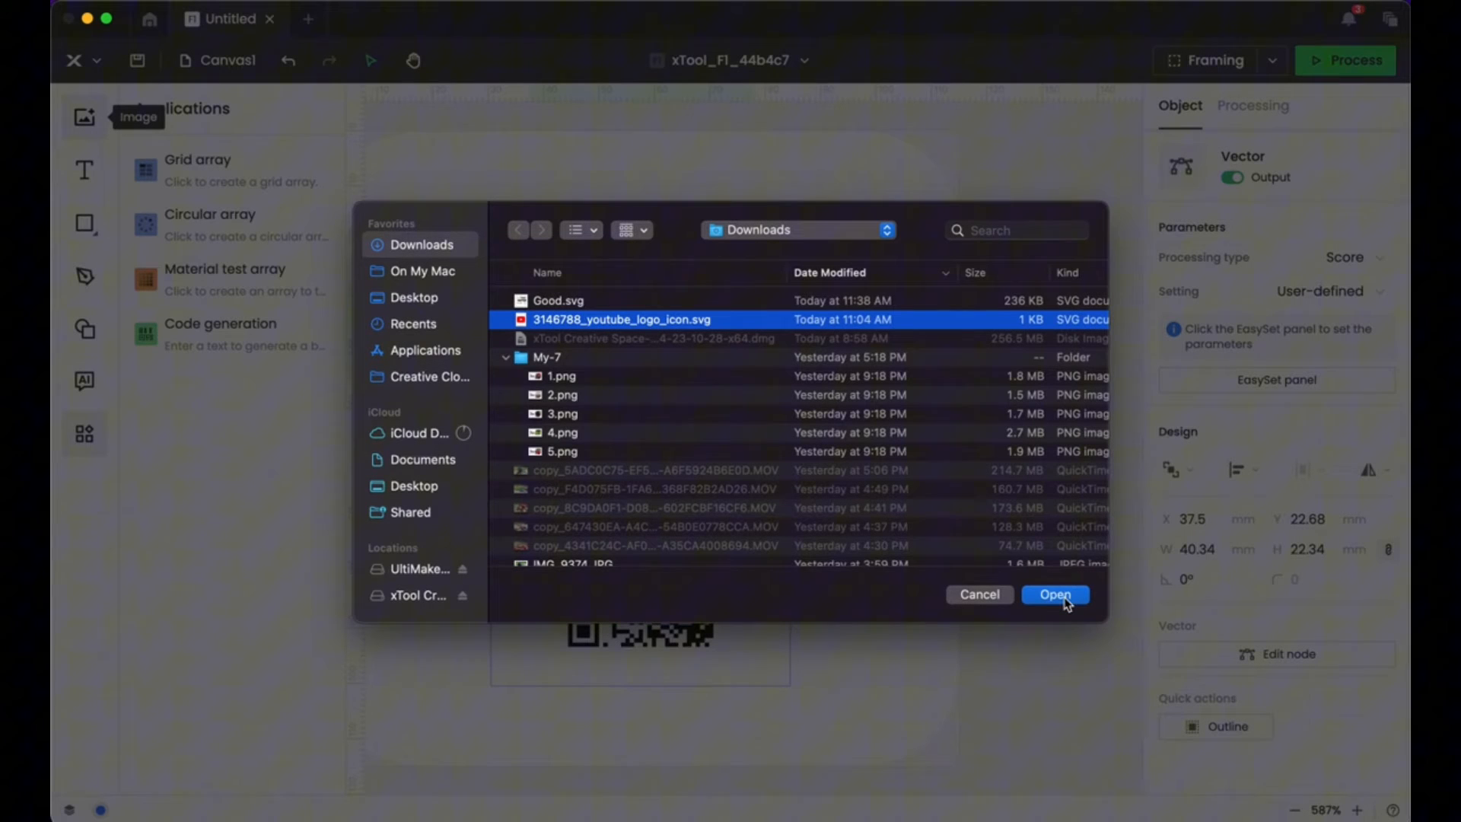
- Import youtube_logo_icon.svg onto the card and bring up its processing type choices
click(1053, 595)
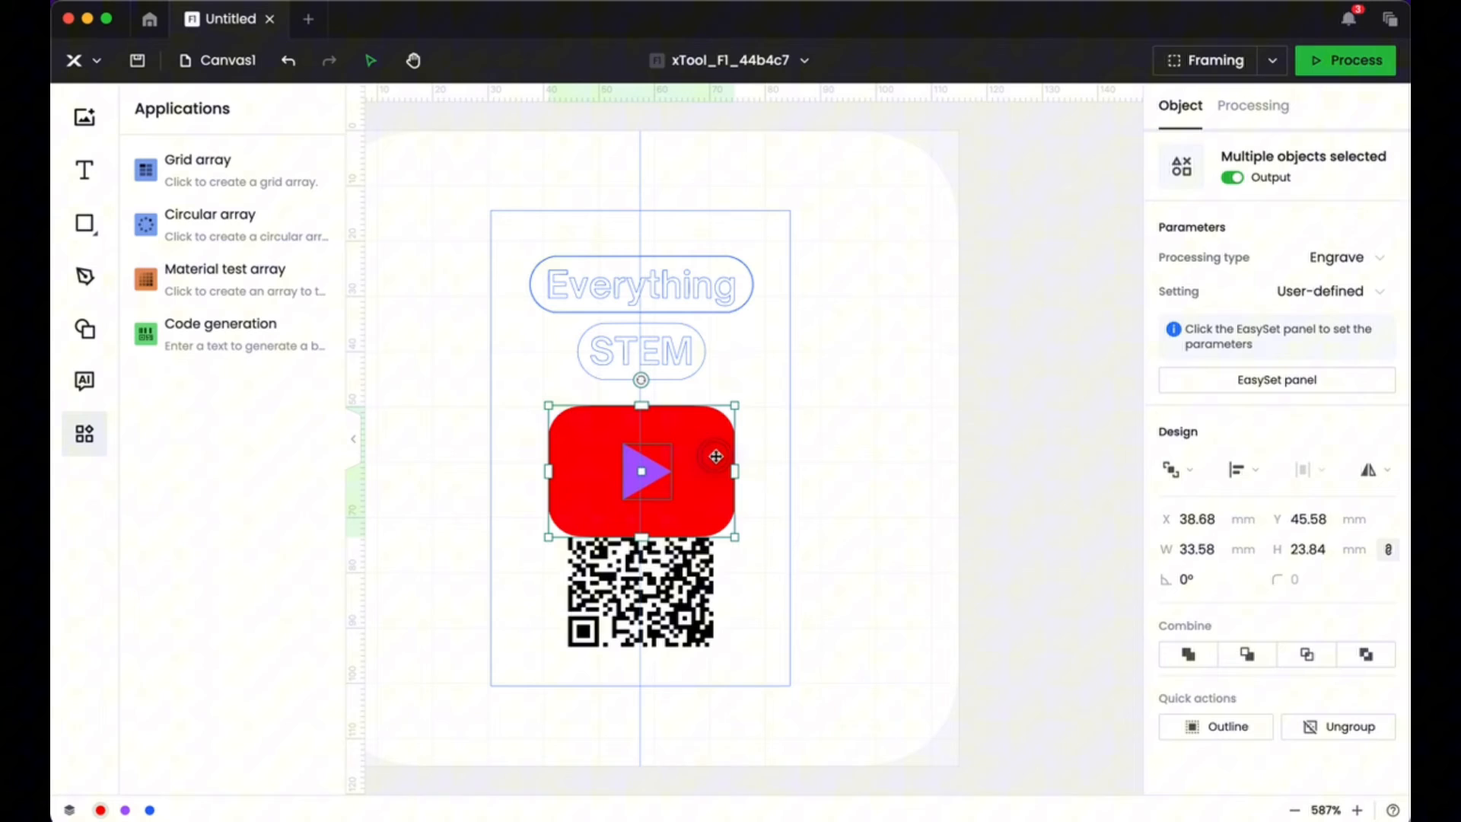
click(1322, 258)
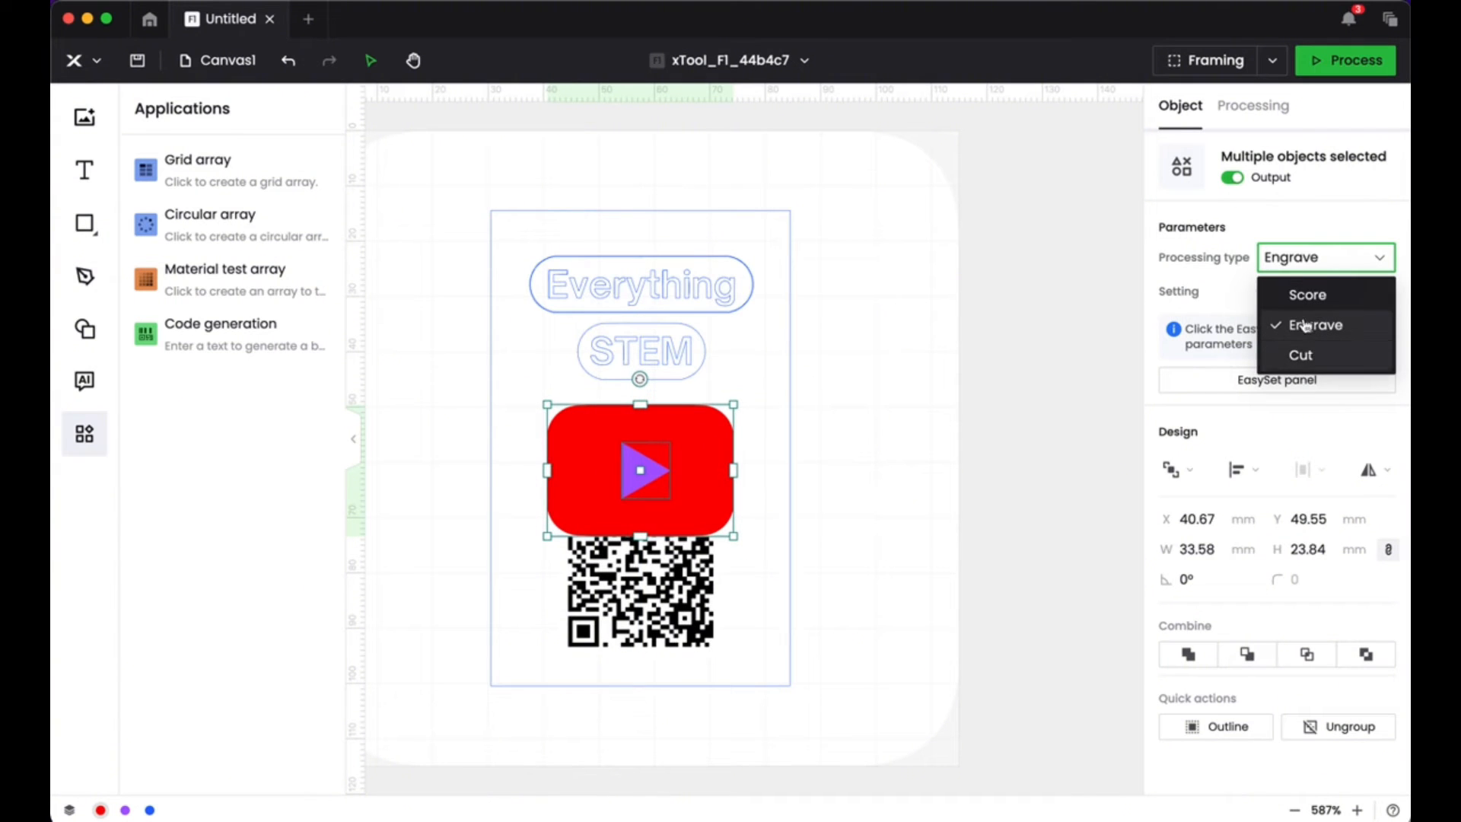
- Set the YouTube logo to Score and select all card elements with the inner border
click(1305, 293)
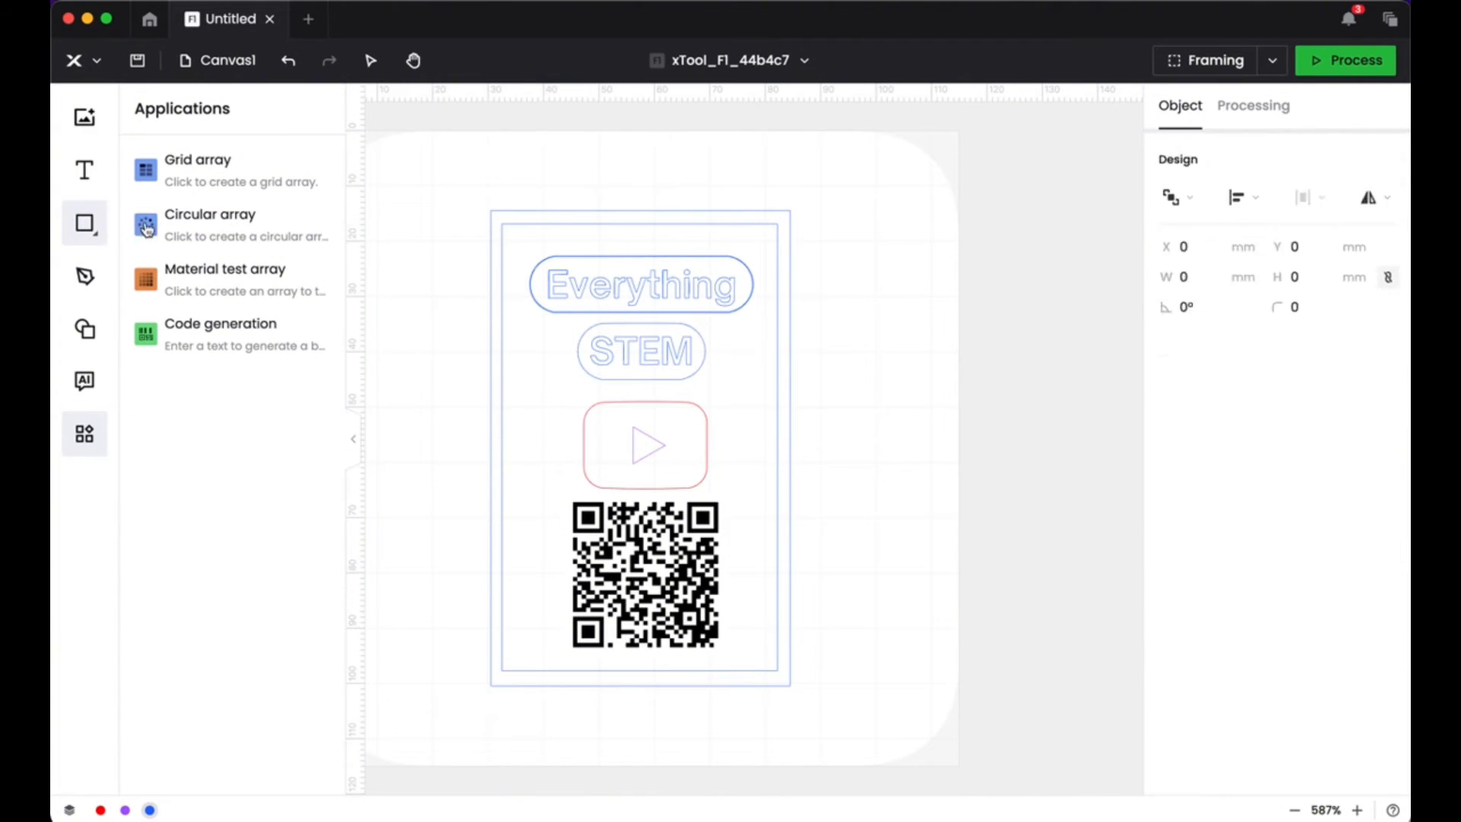
click(1252, 105)
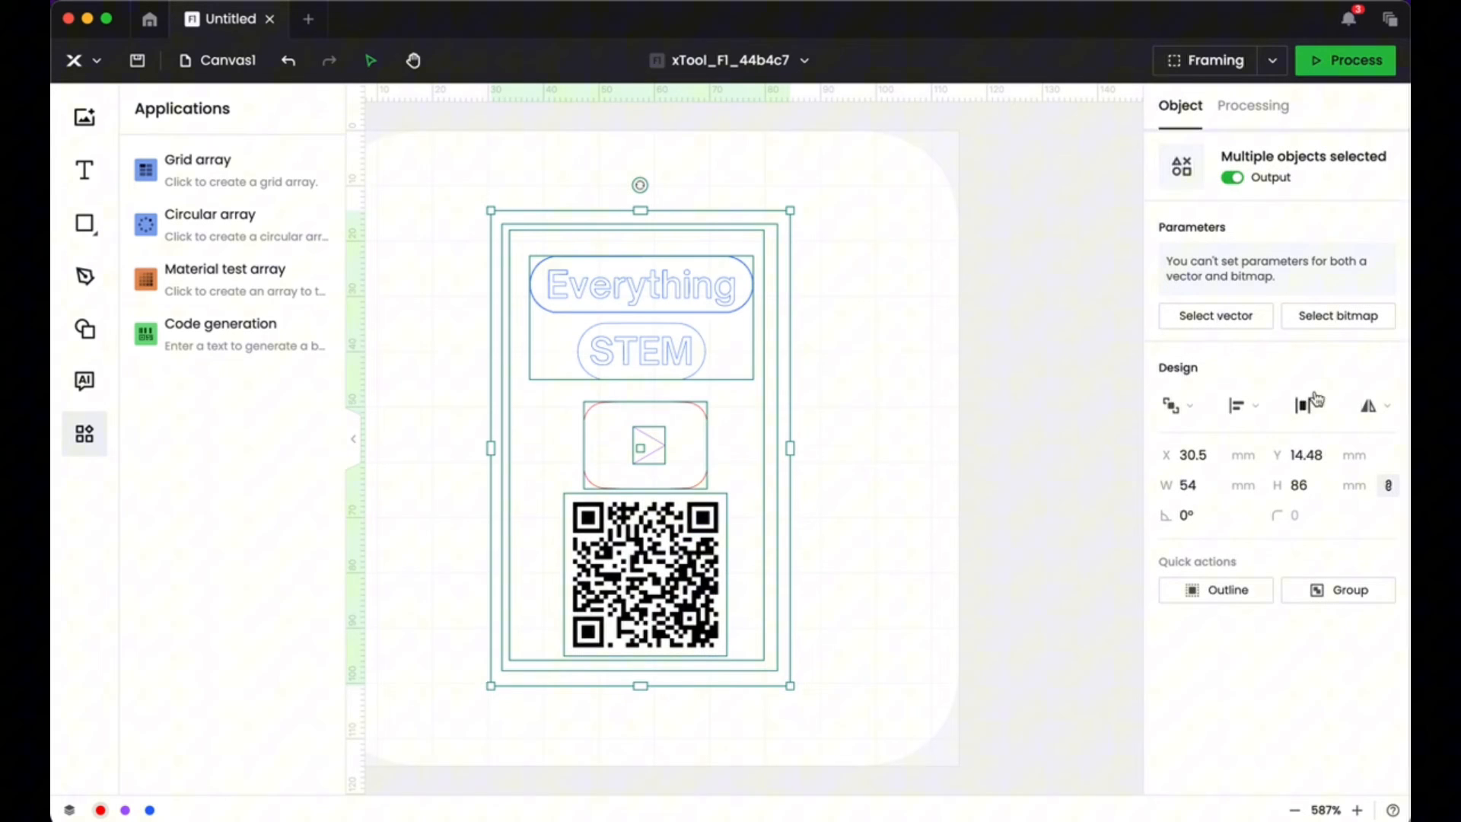
- Align all card elements to horizontal center, then clear the selection
click(1235, 405)
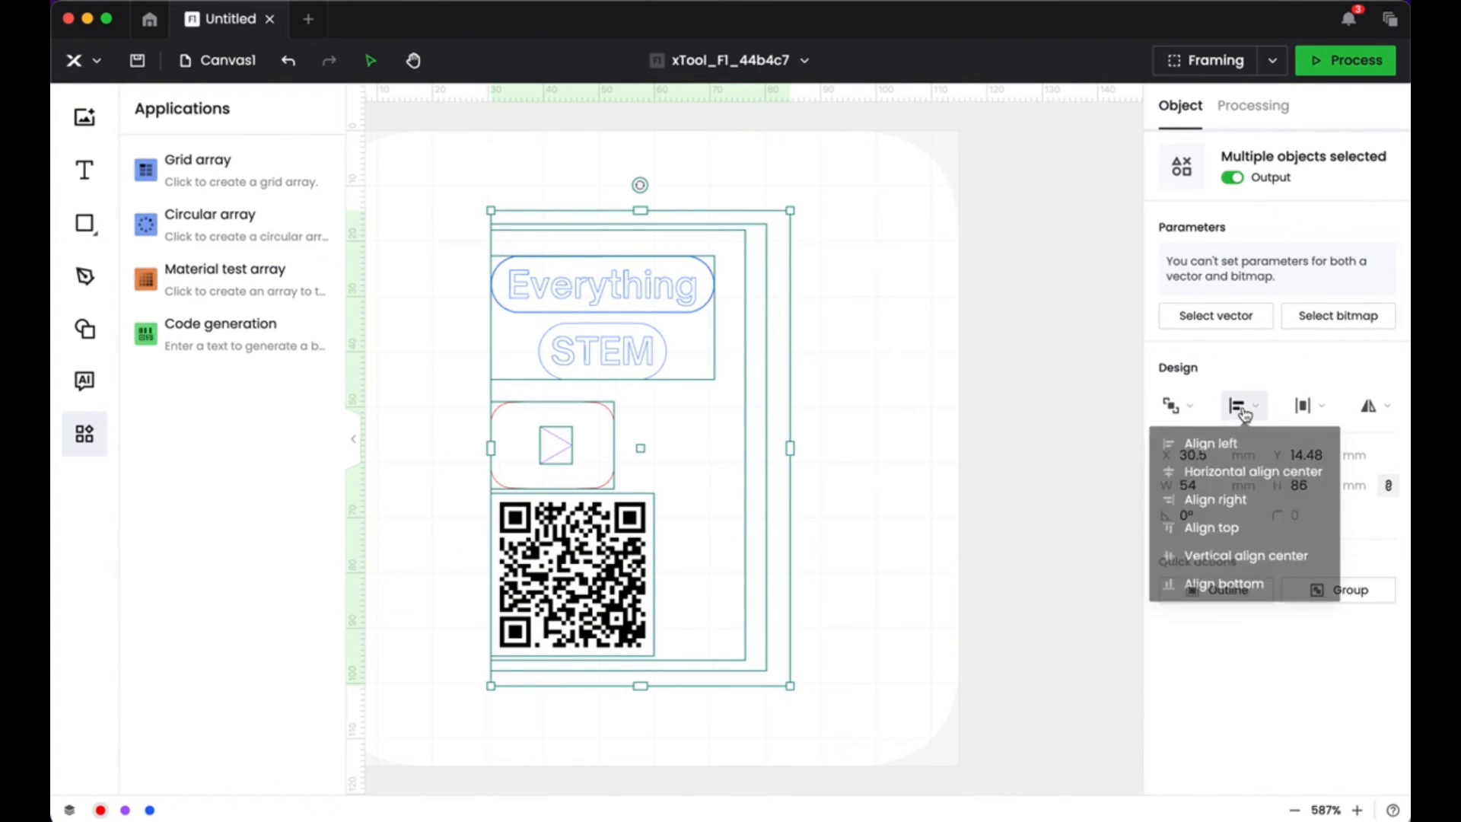
click(1245, 470)
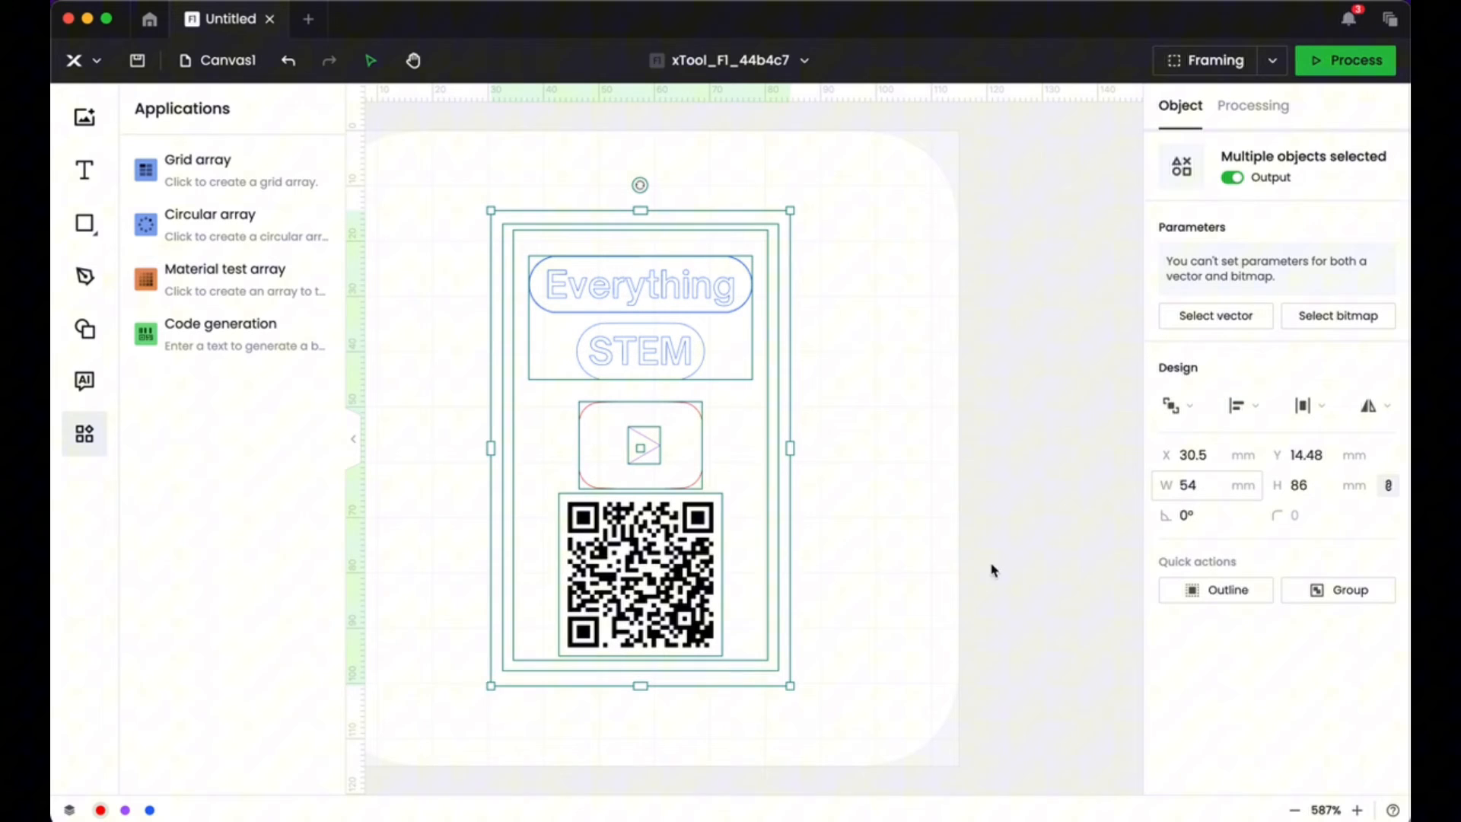
click(1253, 105)
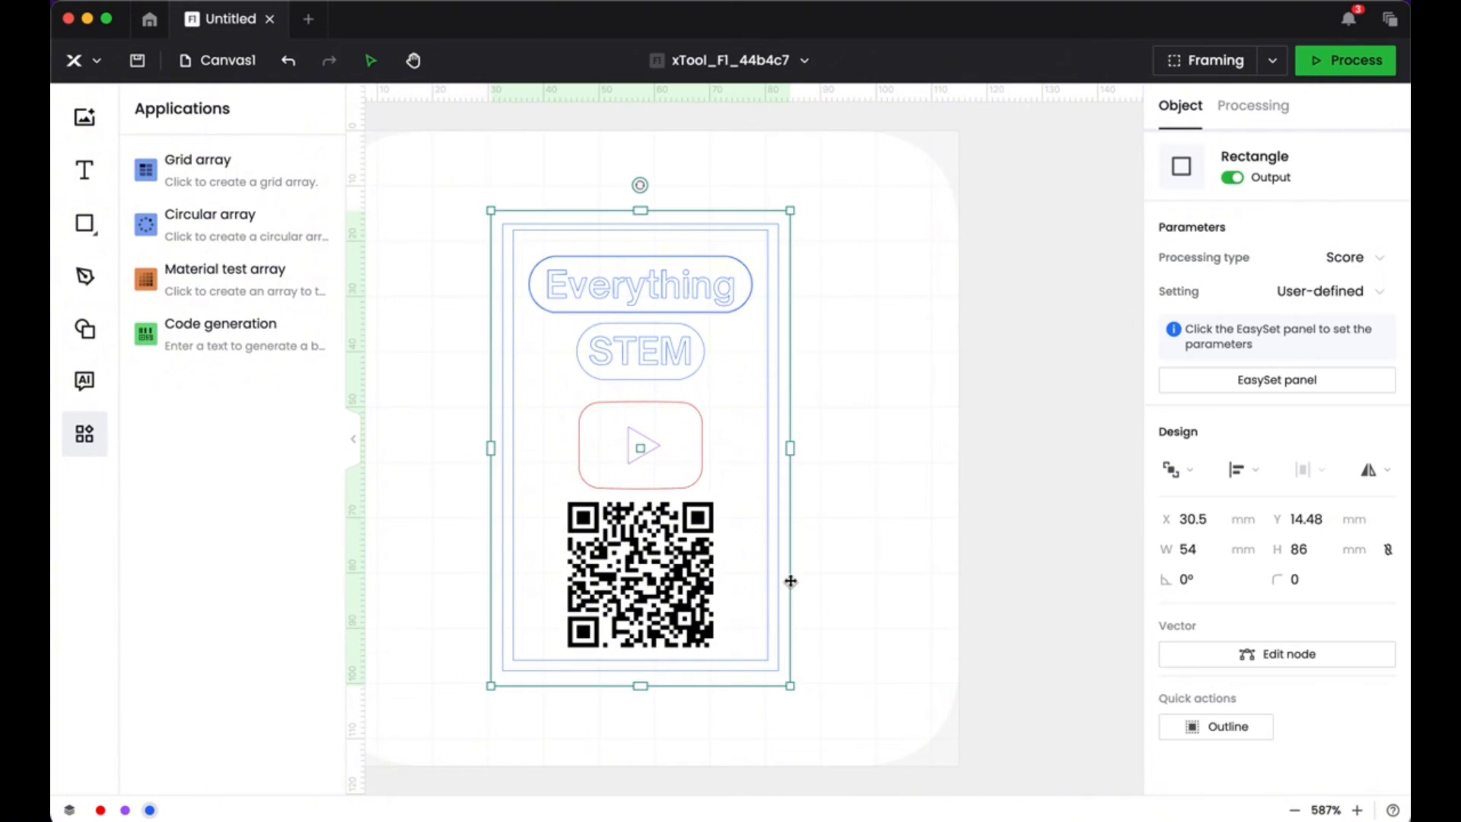
click(1252, 105)
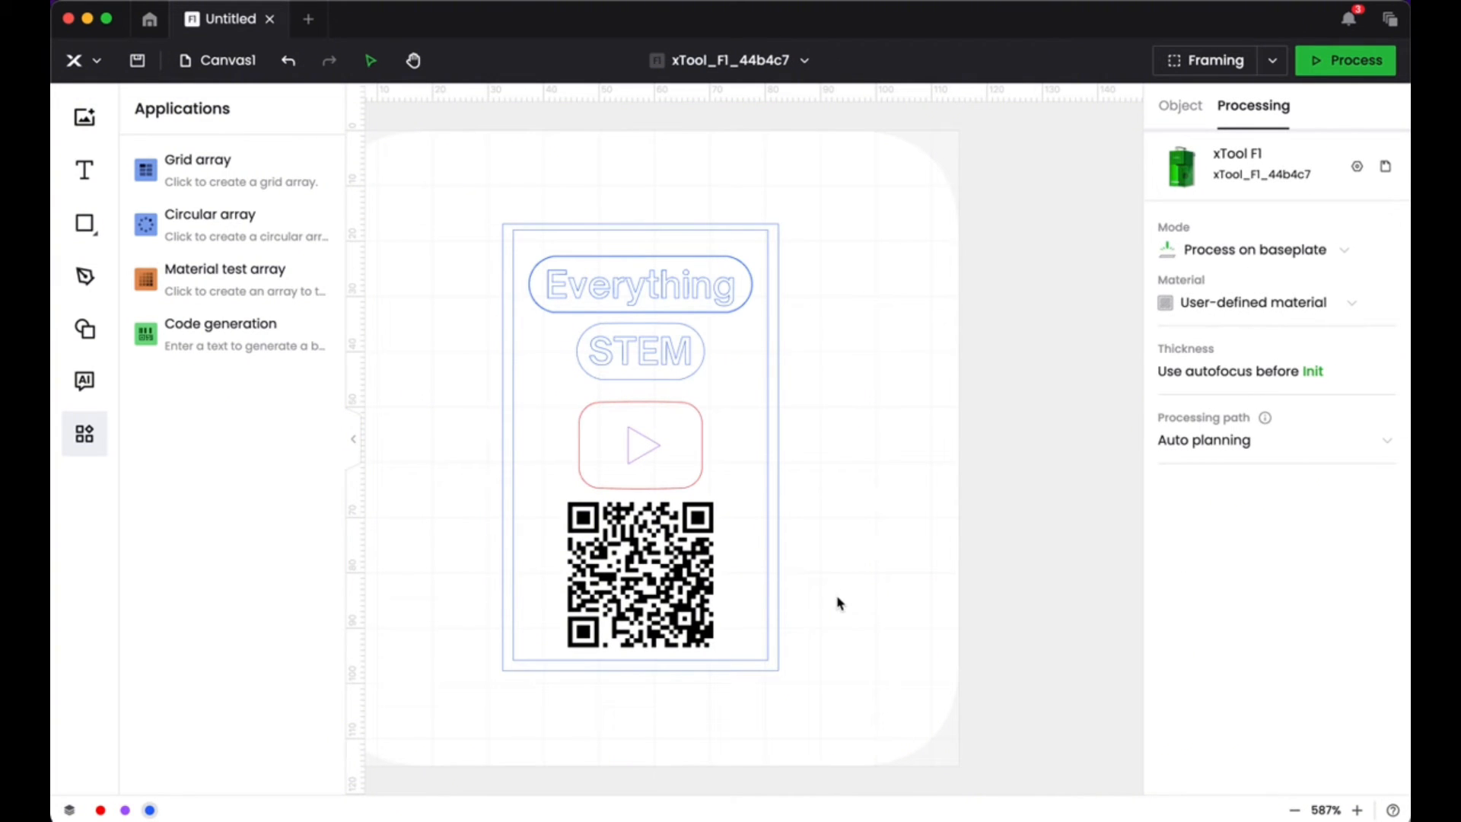
- Review the QR code's engrave settings and run Framing on the xTool F1
click(640, 576)
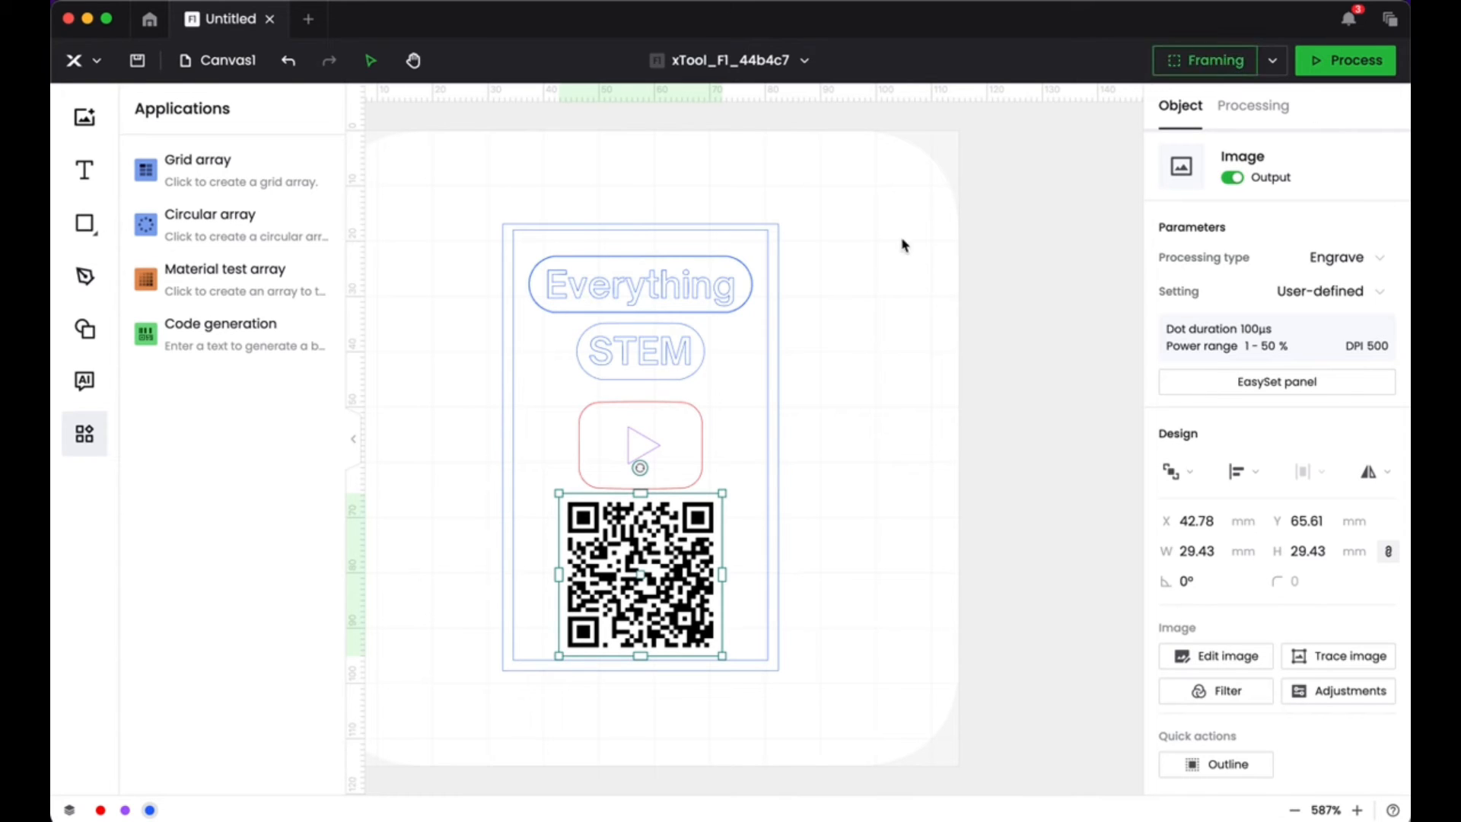
click(1252, 105)
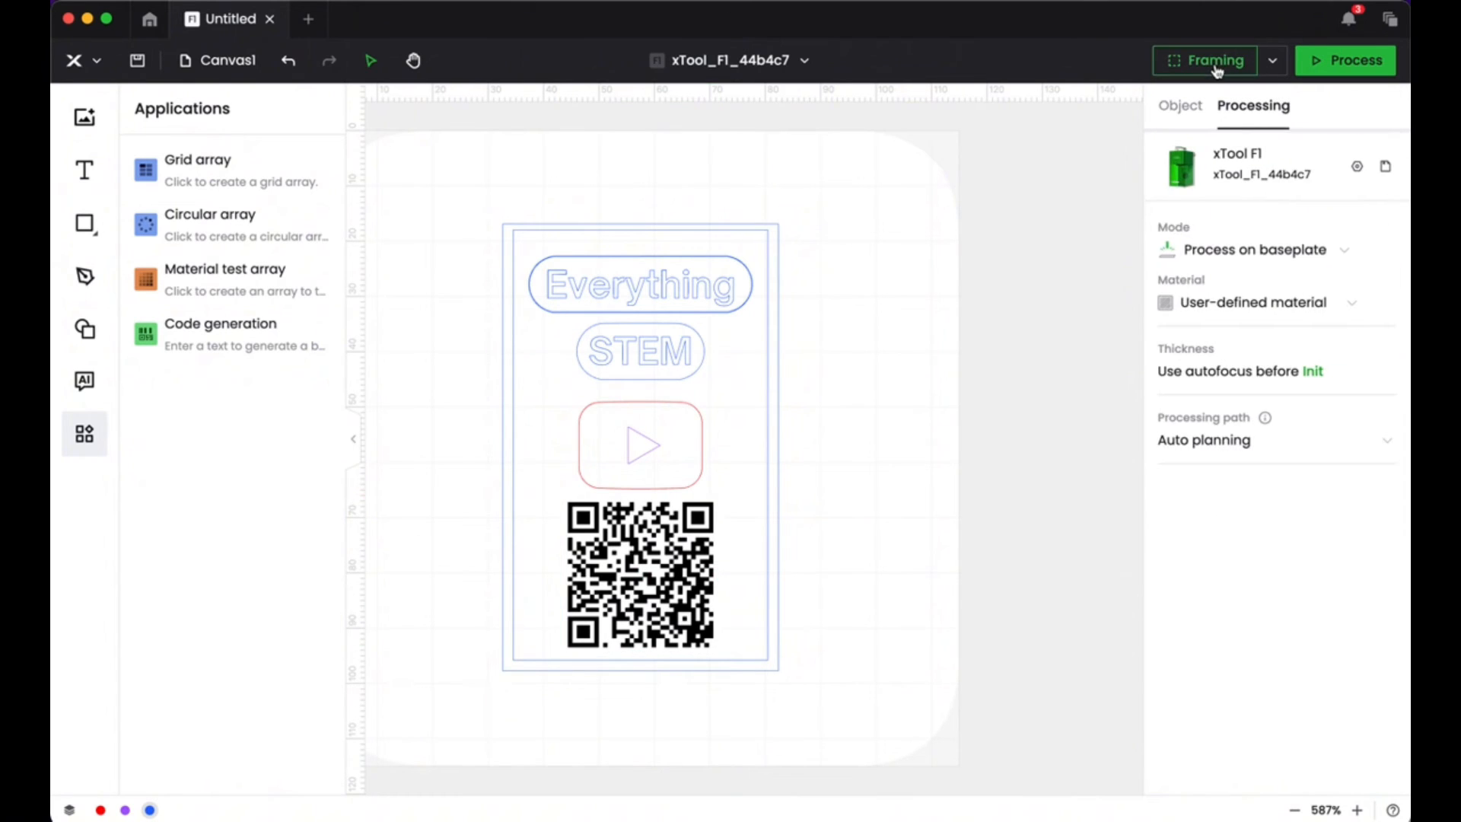
click(1214, 59)
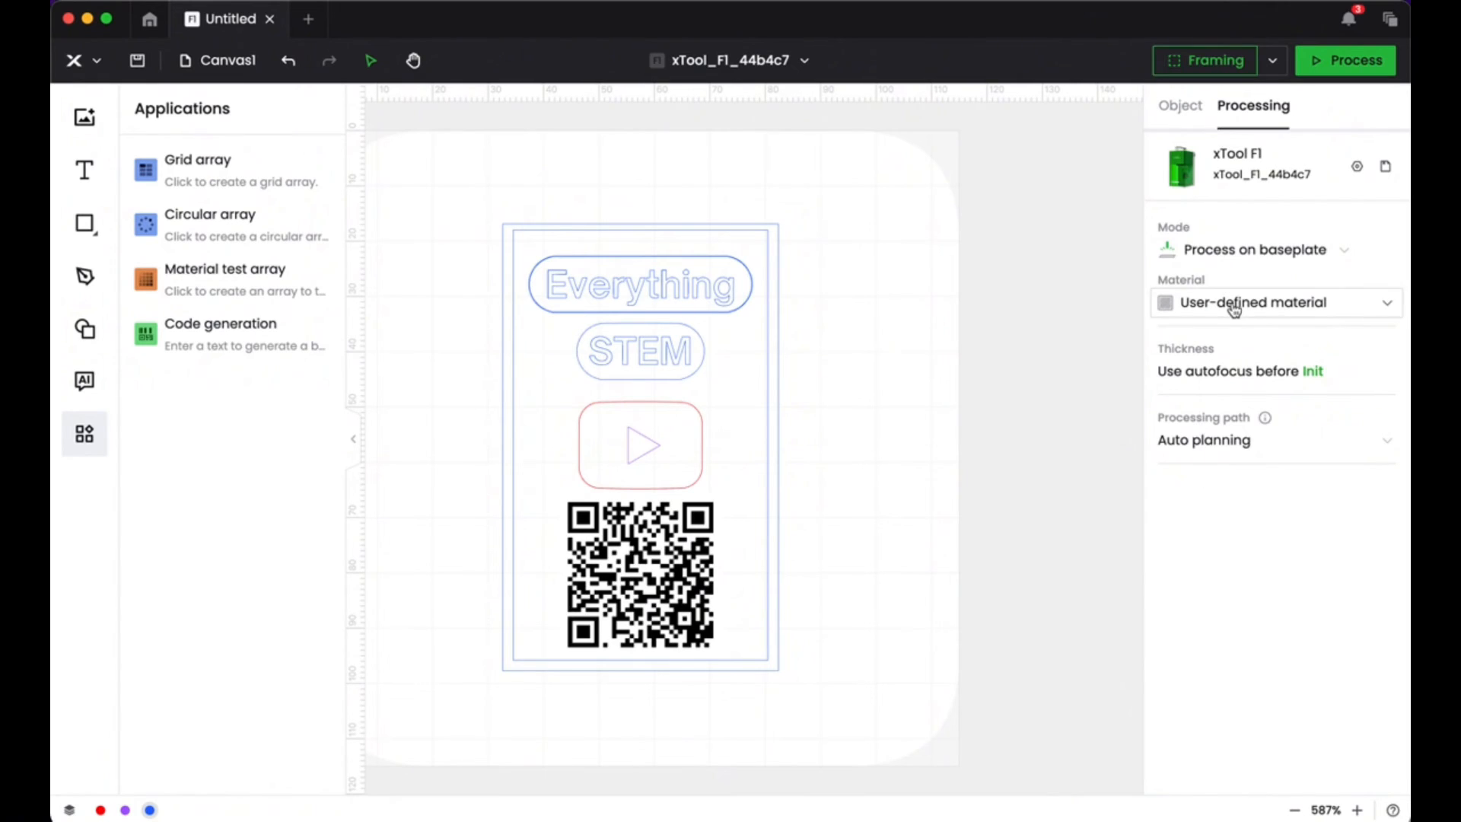
- Choose 0.3mm Black Metal Business Card as the processing material
click(1274, 301)
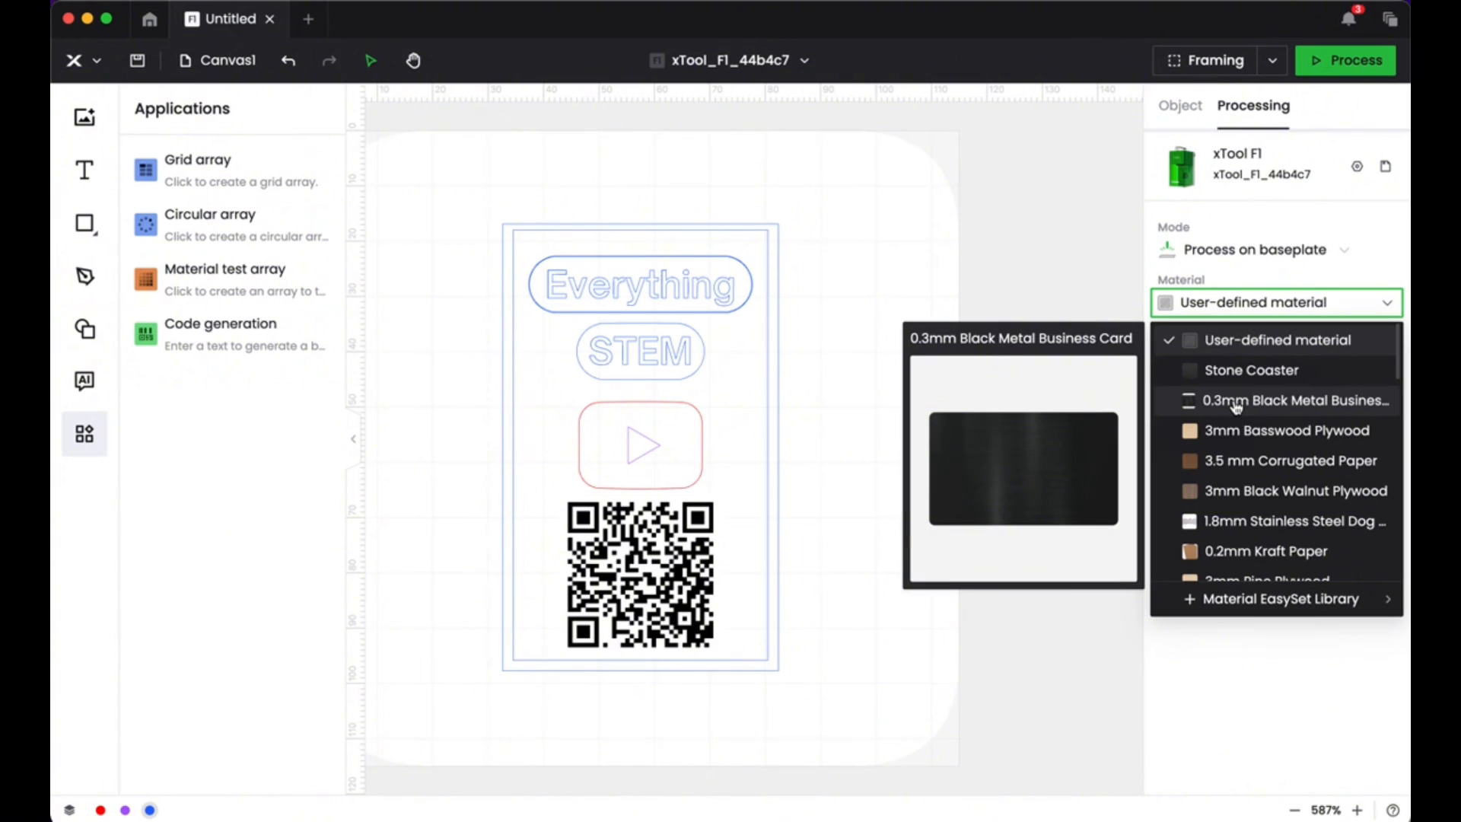
click(1231, 400)
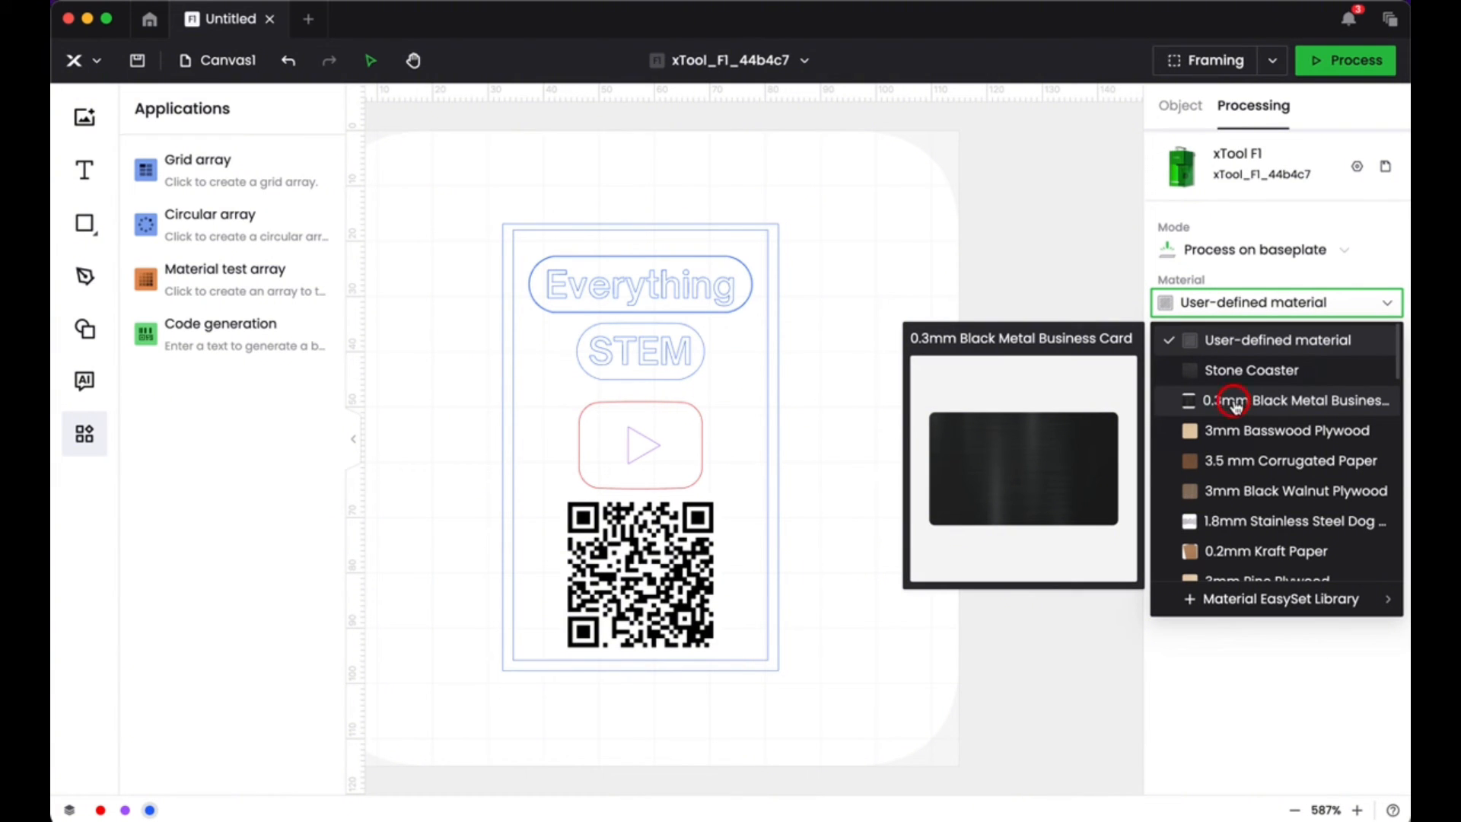
click(1302, 400)
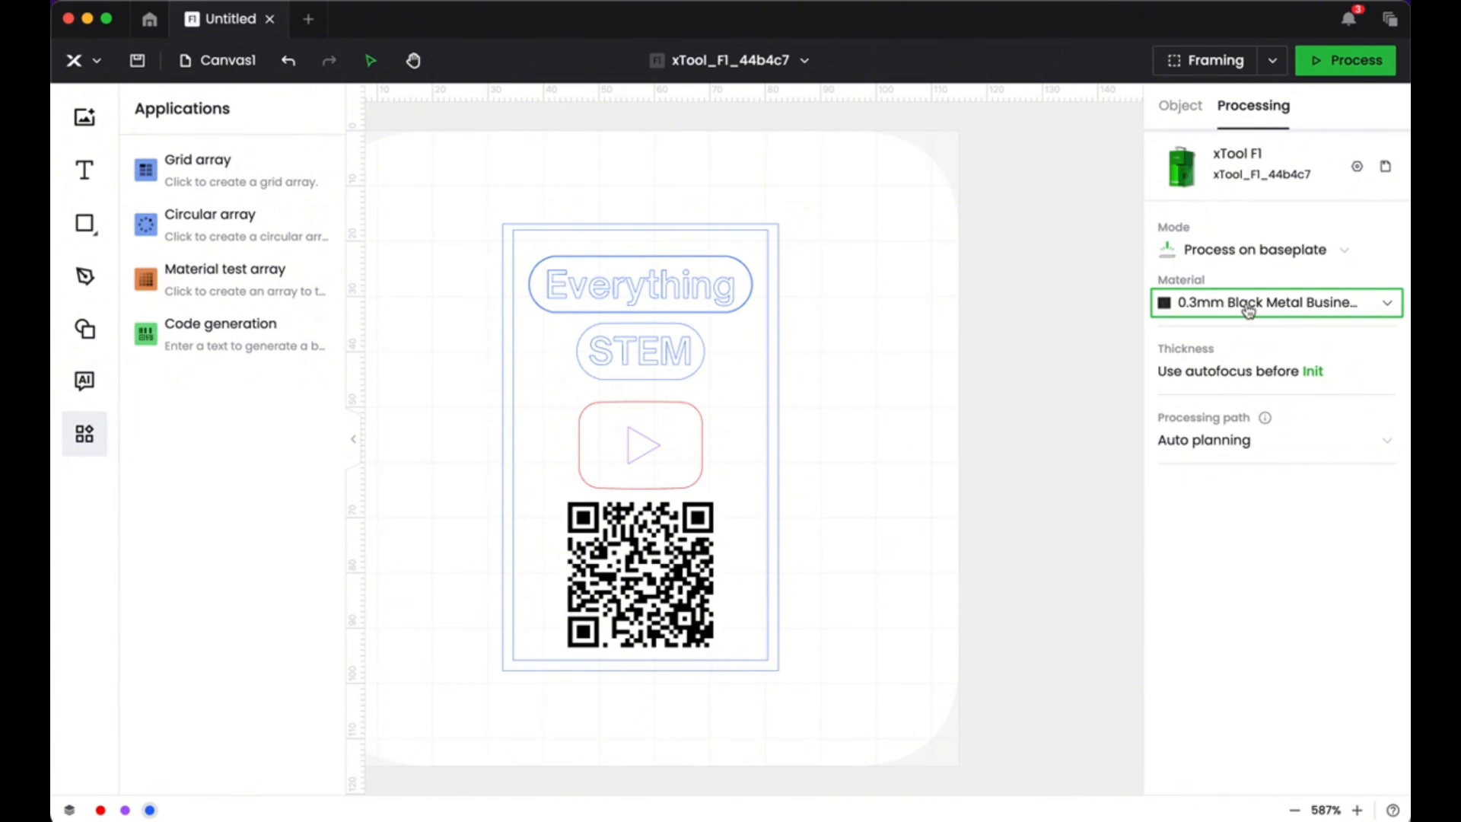
mouse_move(1246, 308)
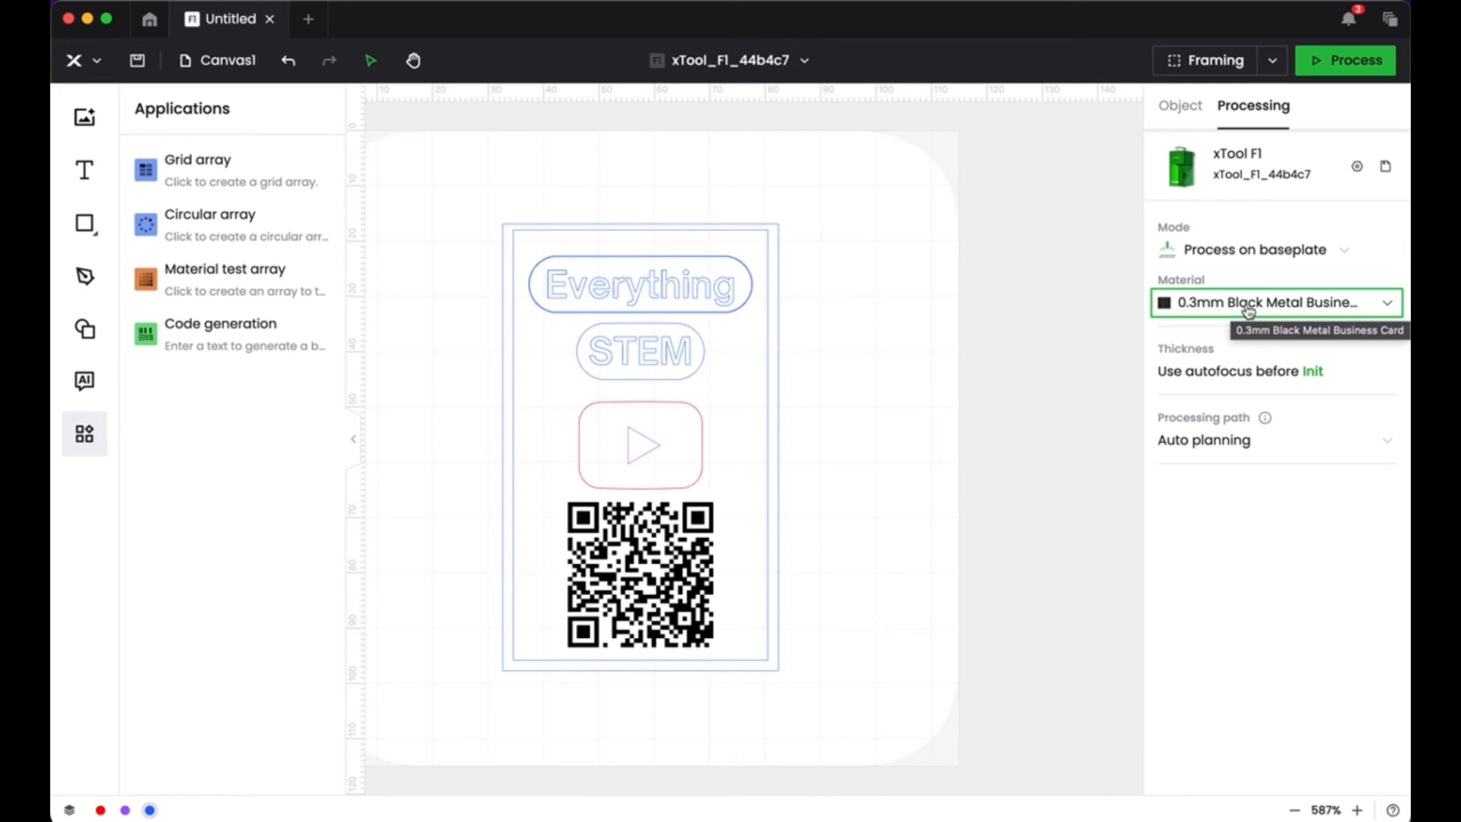
mouse_move(1353, 61)
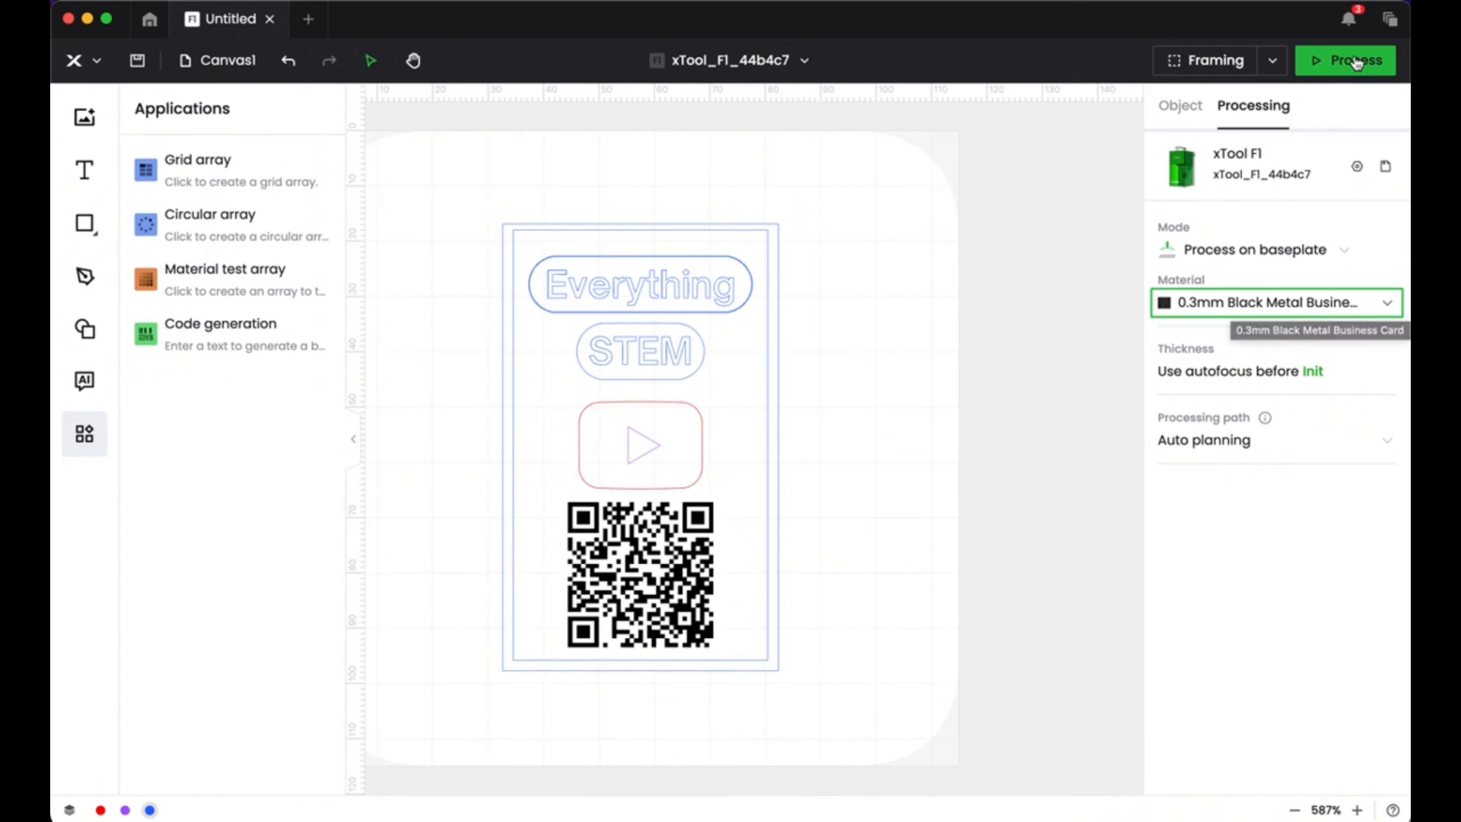
- Start the Process preview of the finished card job
click(1344, 61)
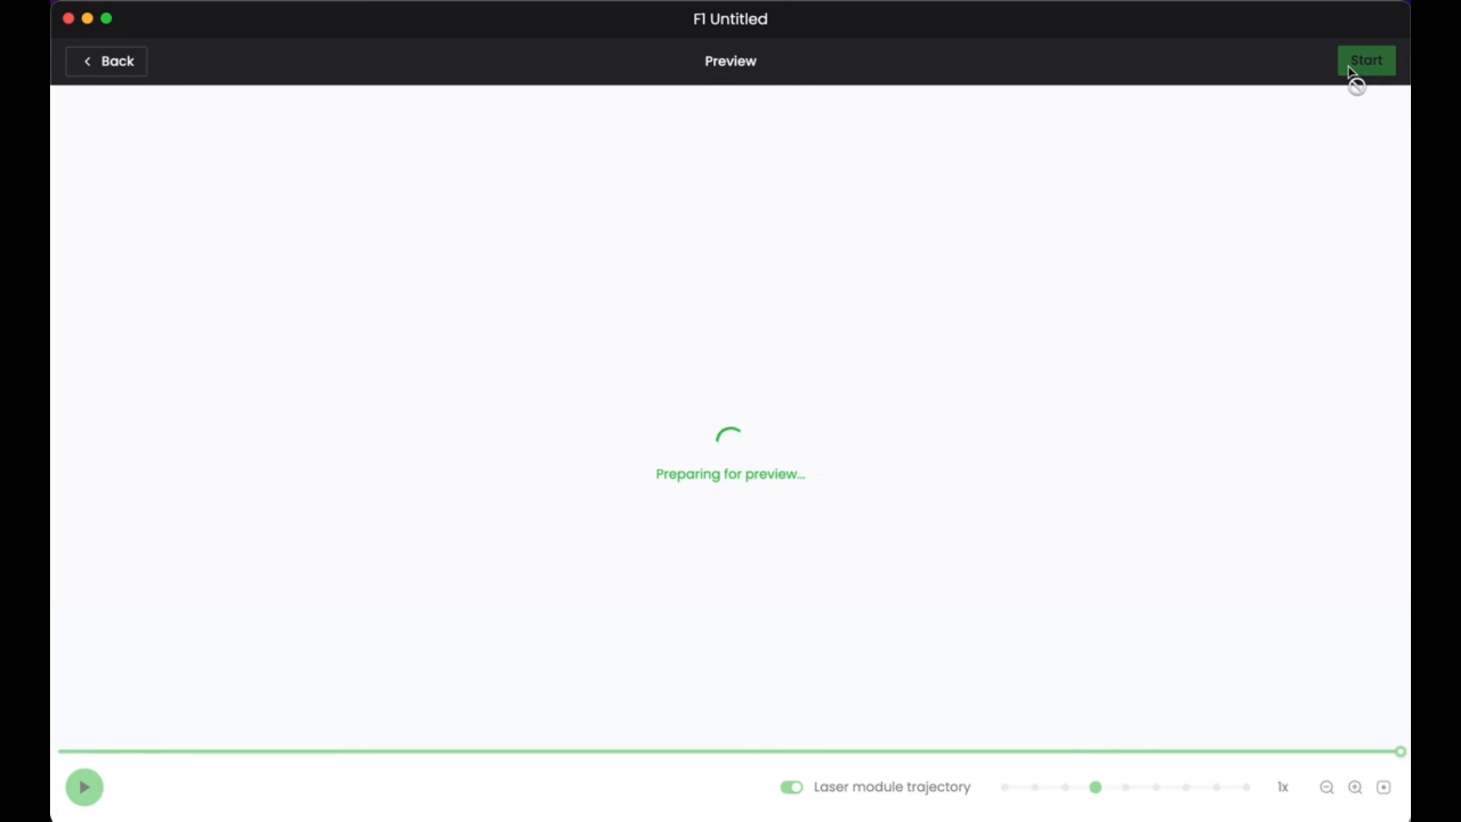
mouse_move(1135, 268)
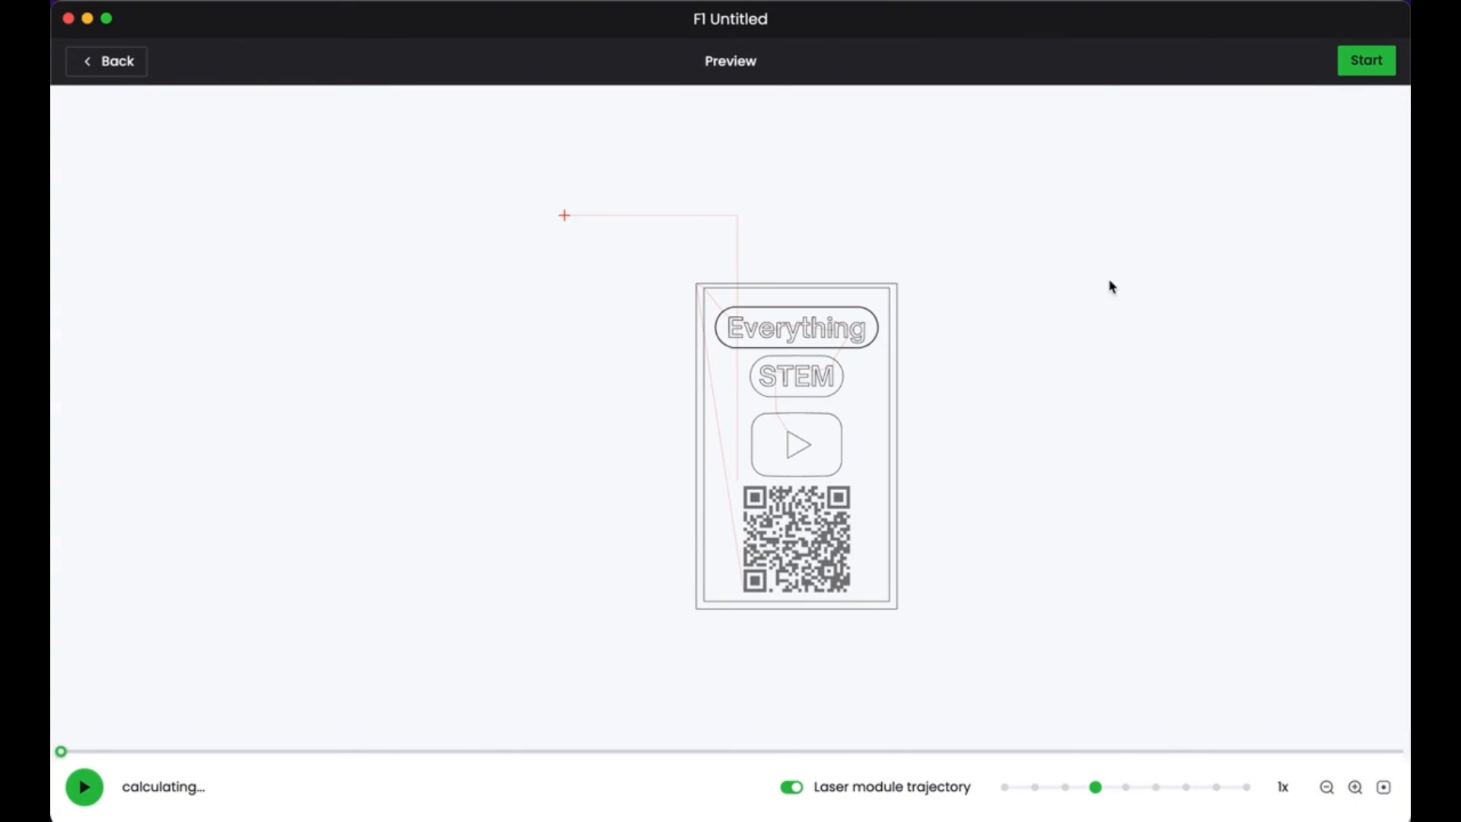
mouse_move(1278, 54)
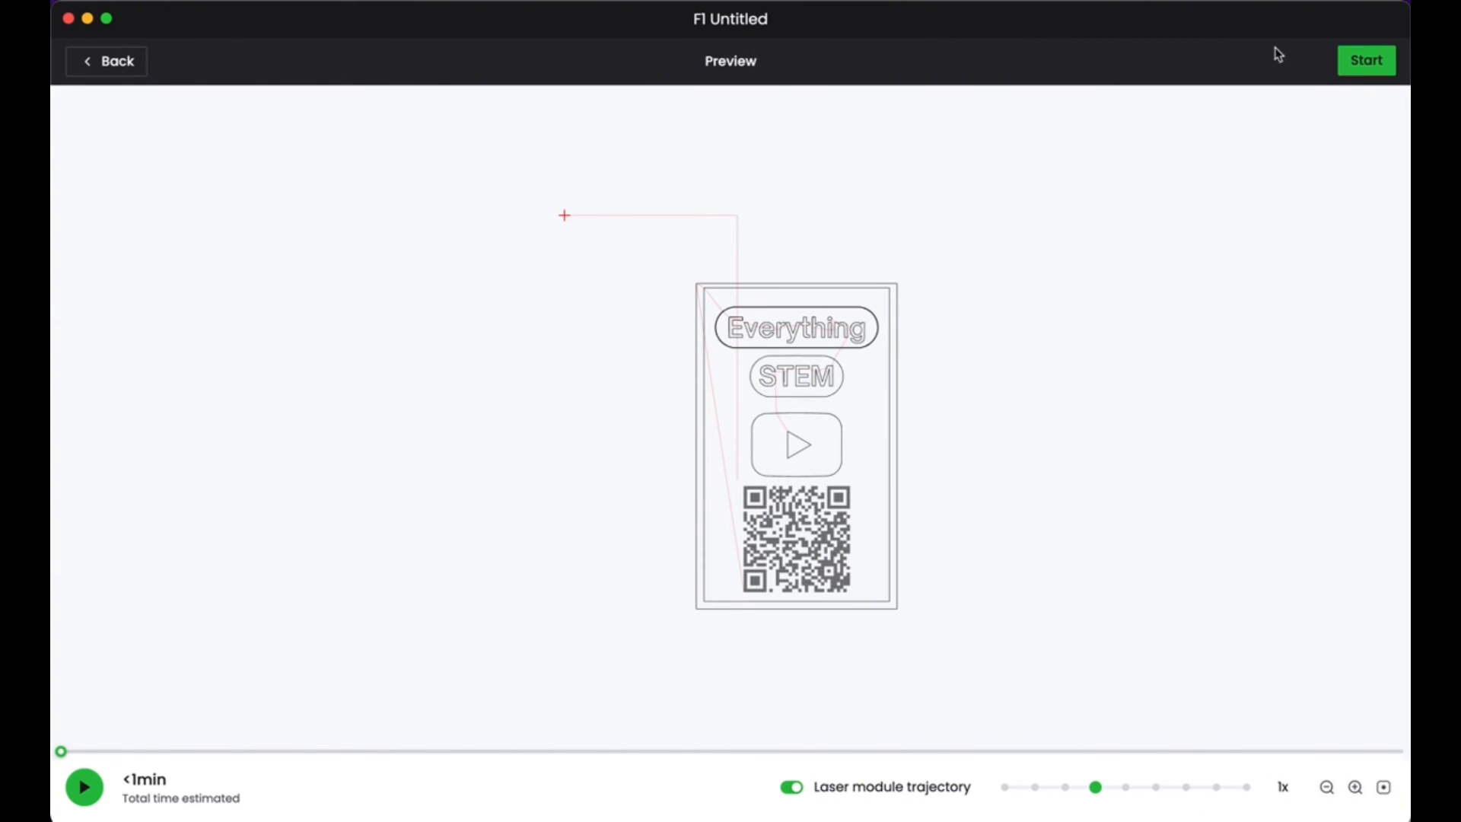
mouse_move(778, 191)
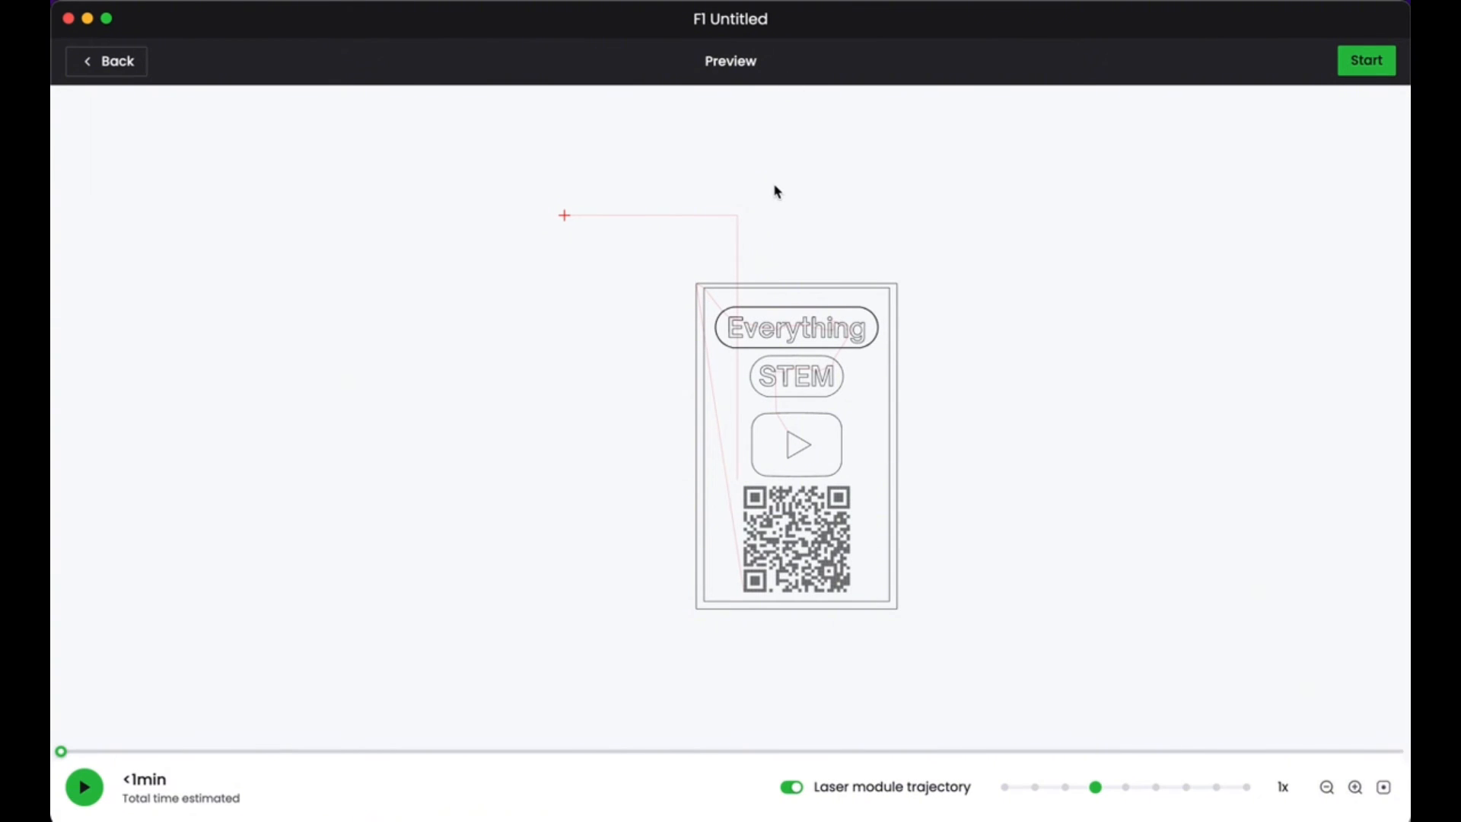